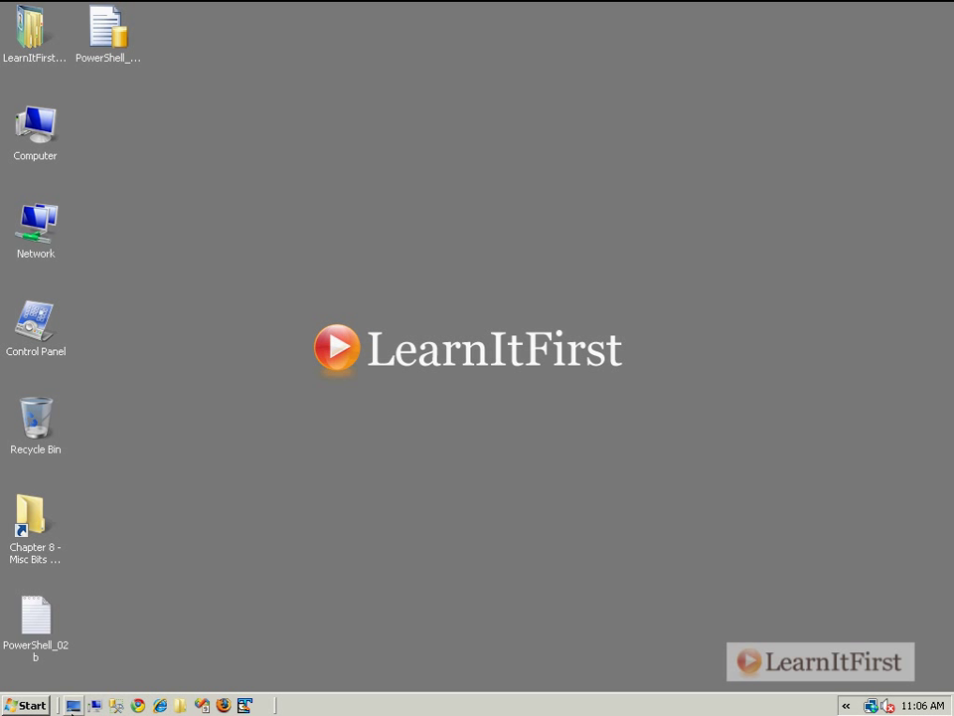
Launch Command Prompt via Start > Run and start a powershell session inside it.
left_click(28, 705)
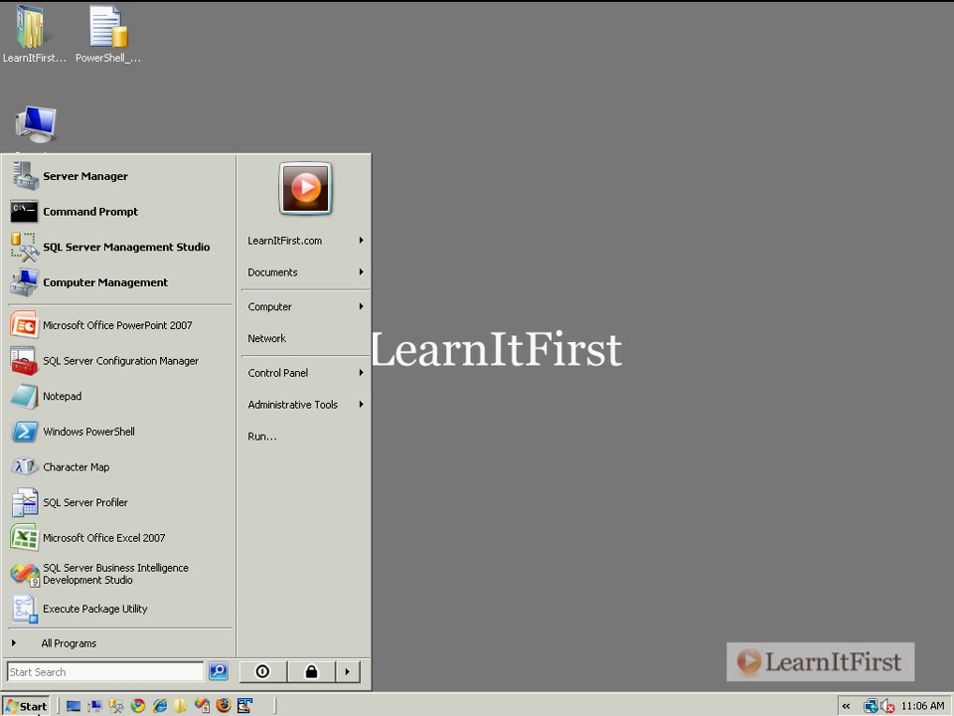
mouse_move(282, 437)
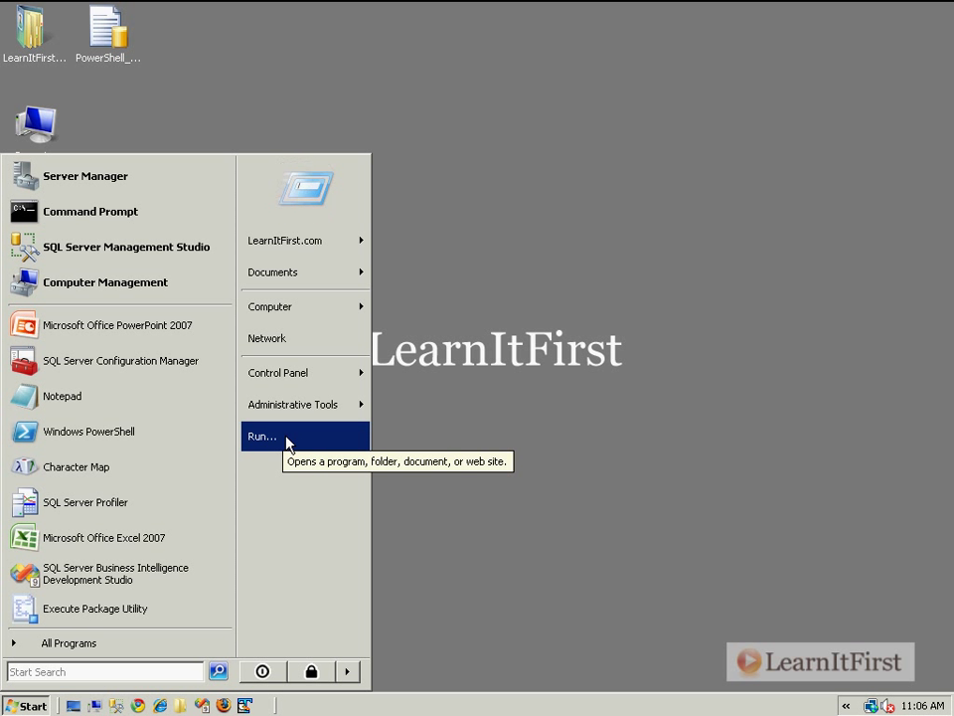
left_click(262, 434)
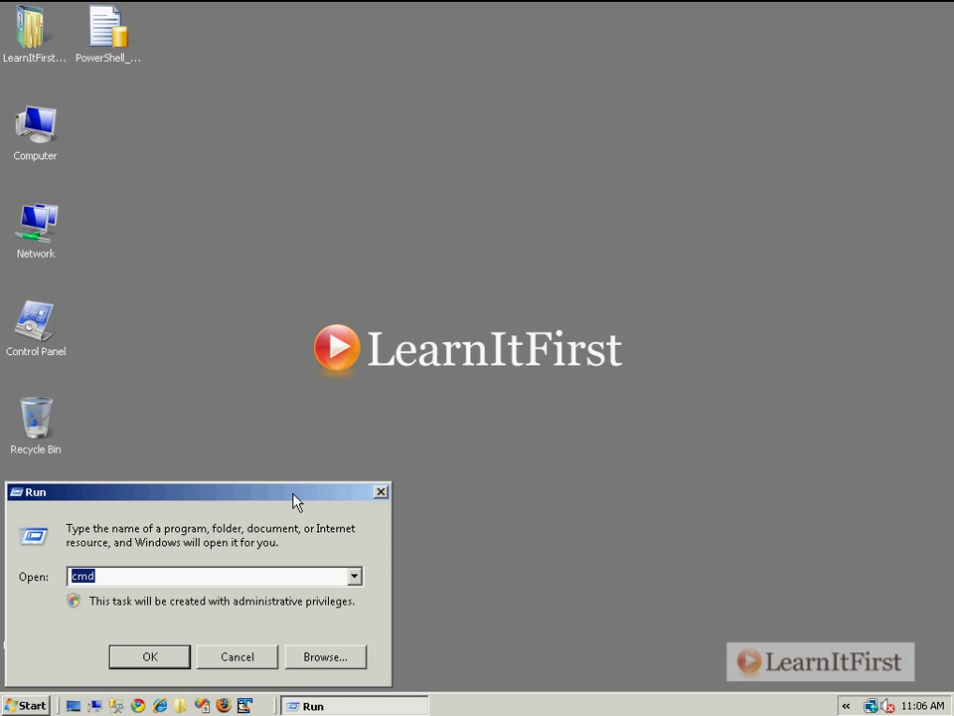
left_click(149, 656)
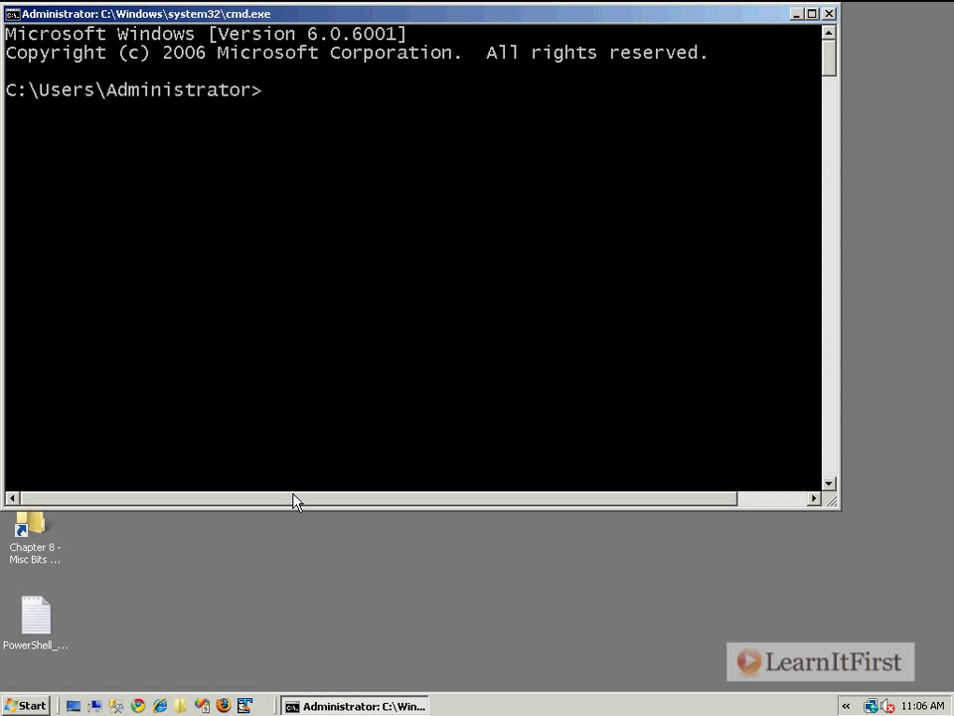
type("powershell")
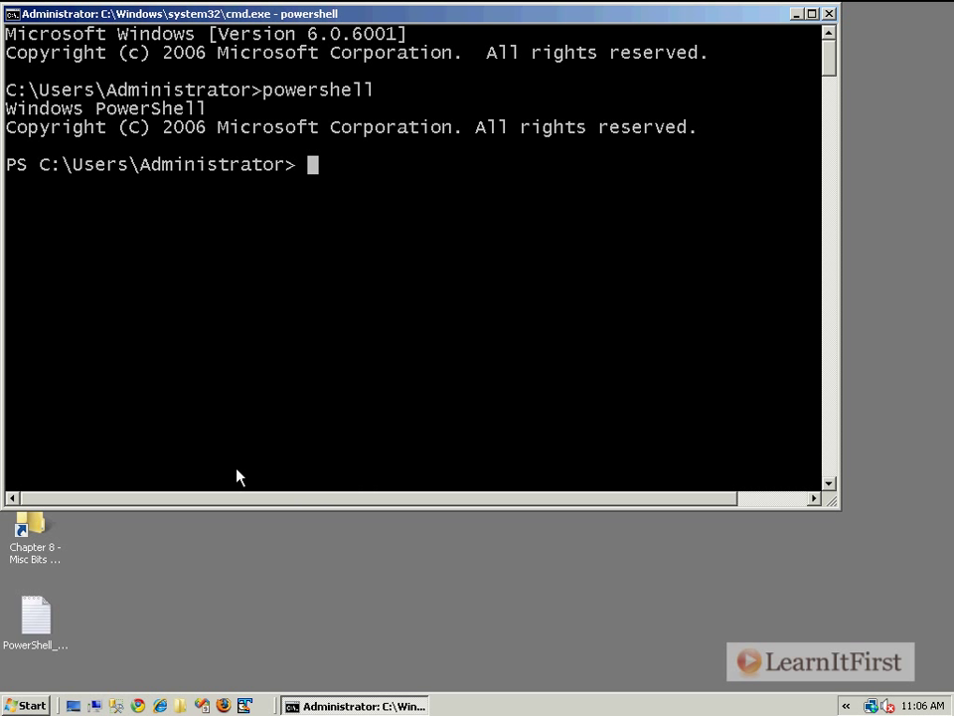
mouse_move(28, 191)
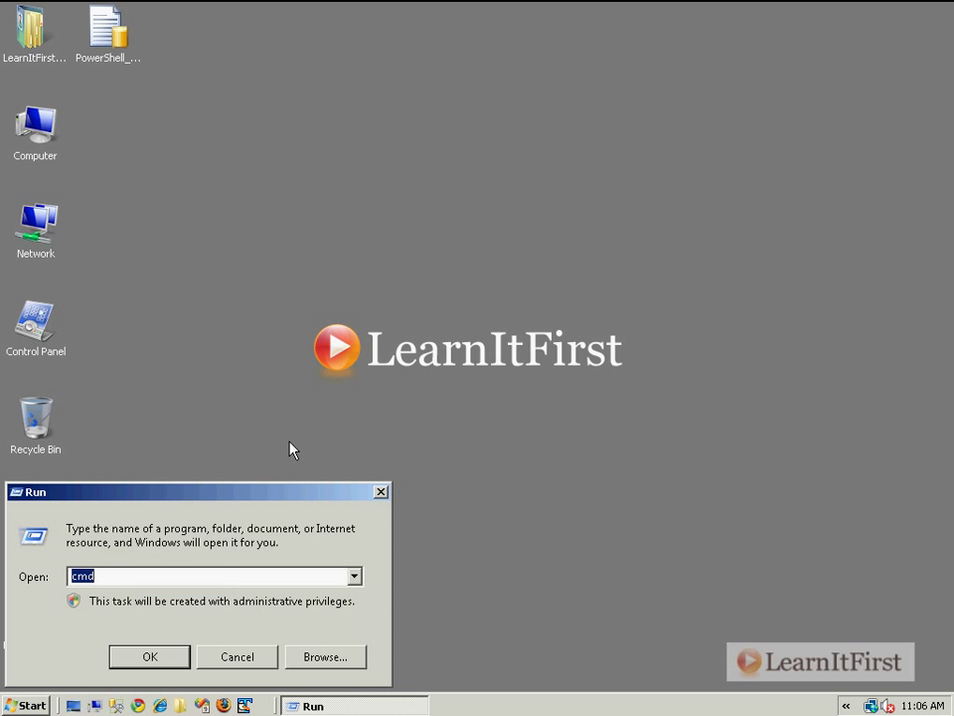
type("powershell")
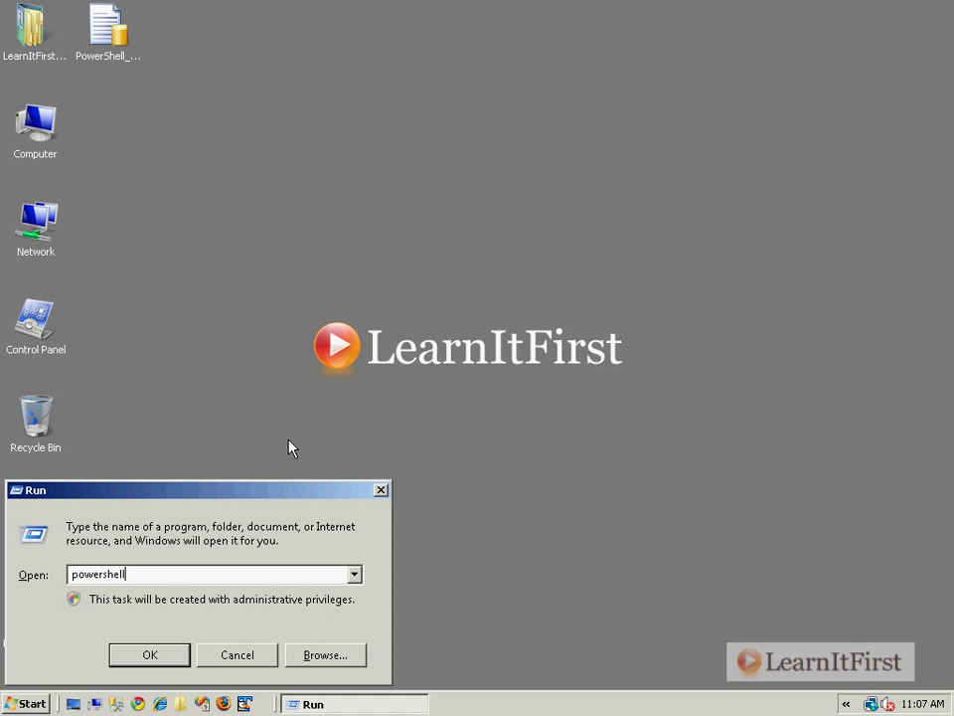
left_click(159, 654)
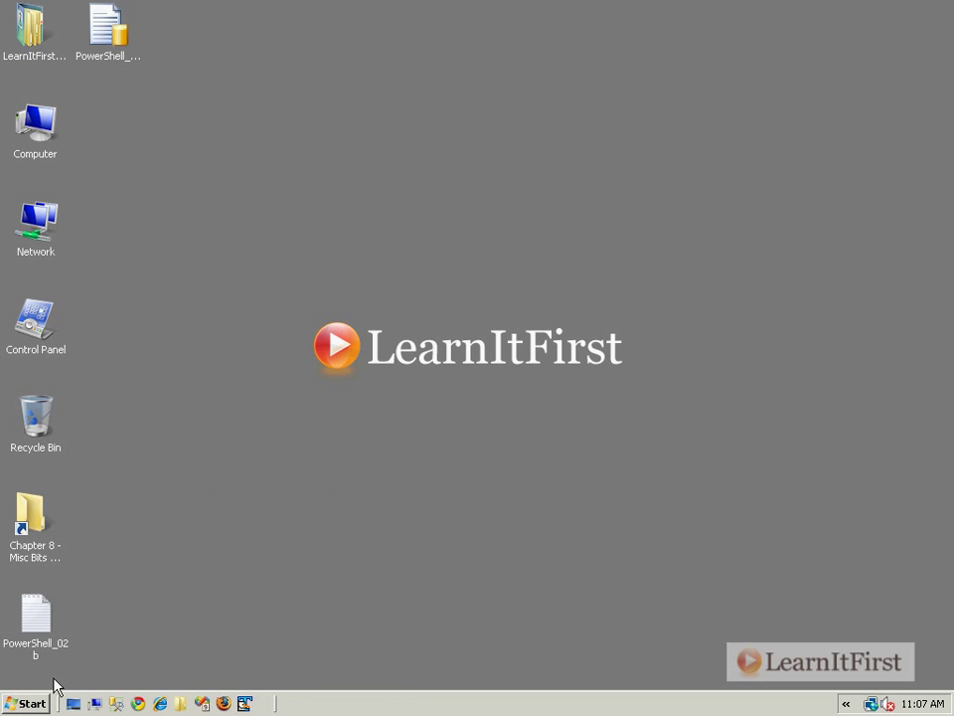
left_click(30, 703)
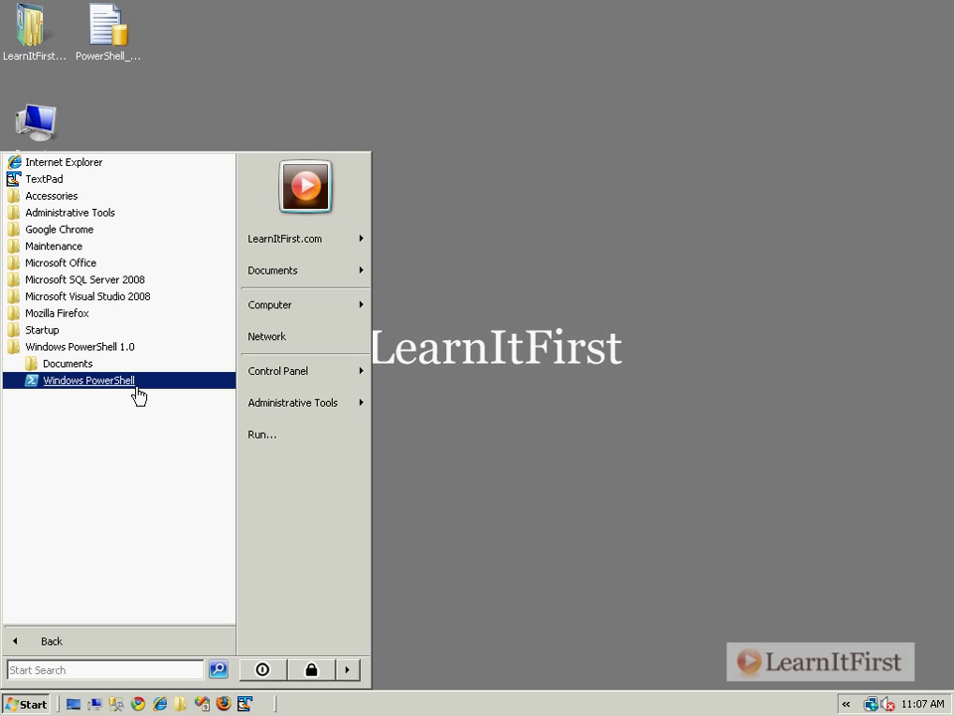
left_click(293, 401)
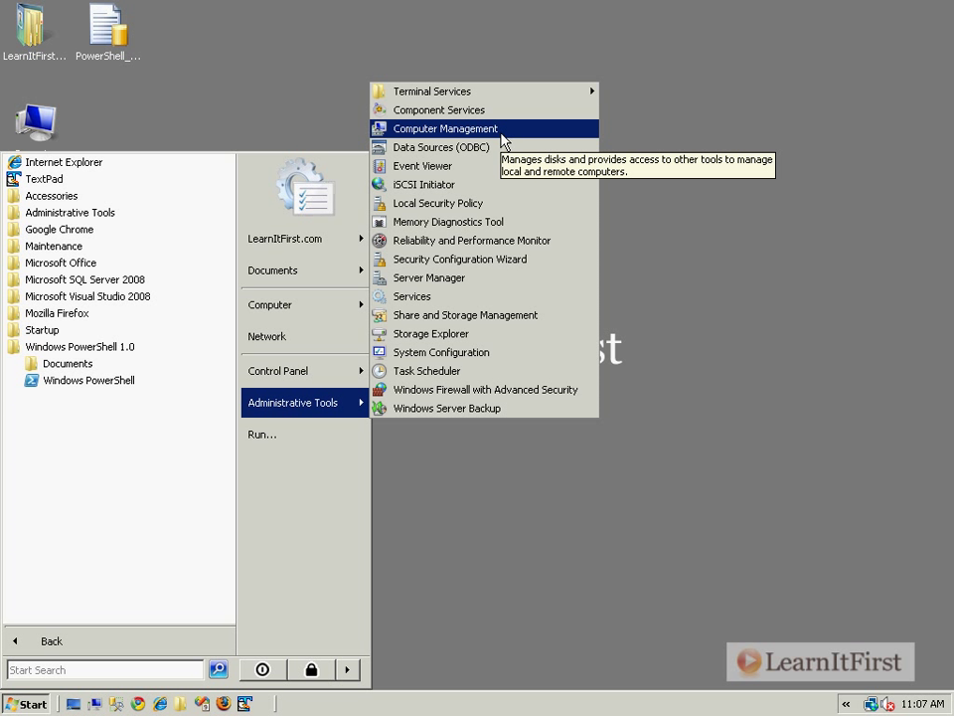
mouse_move(443, 282)
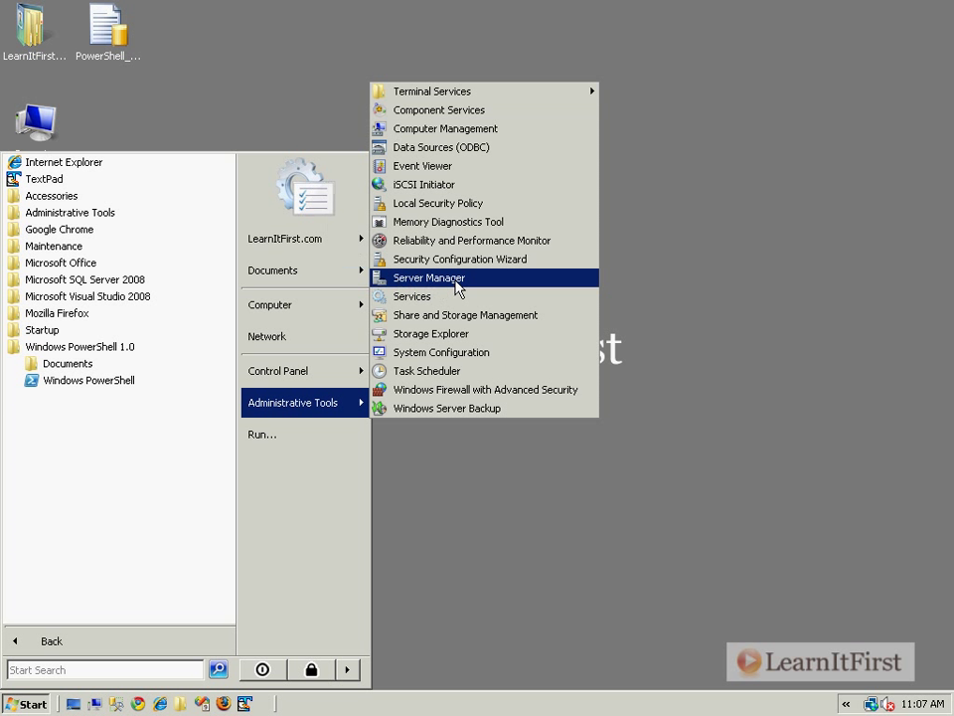
left_click(429, 278)
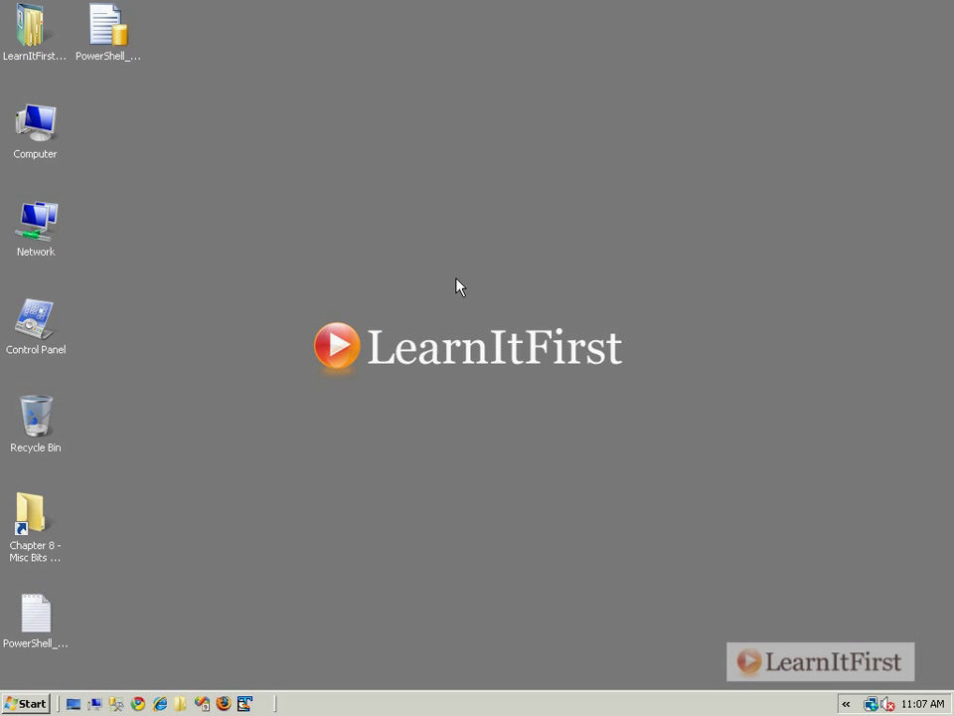
mouse_move(443, 288)
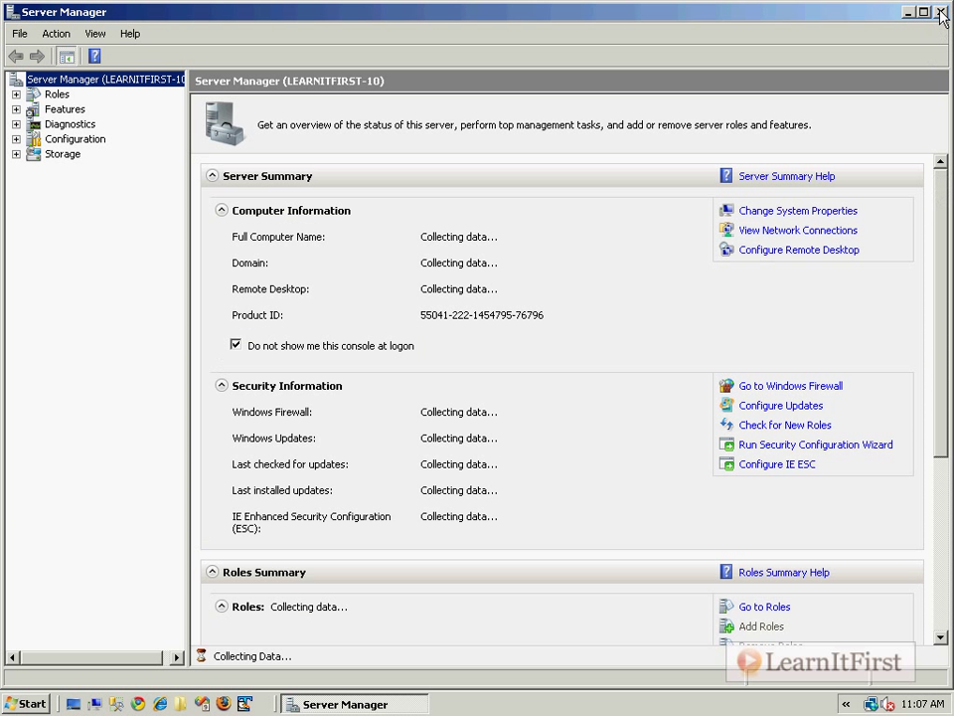
left_click(943, 12)
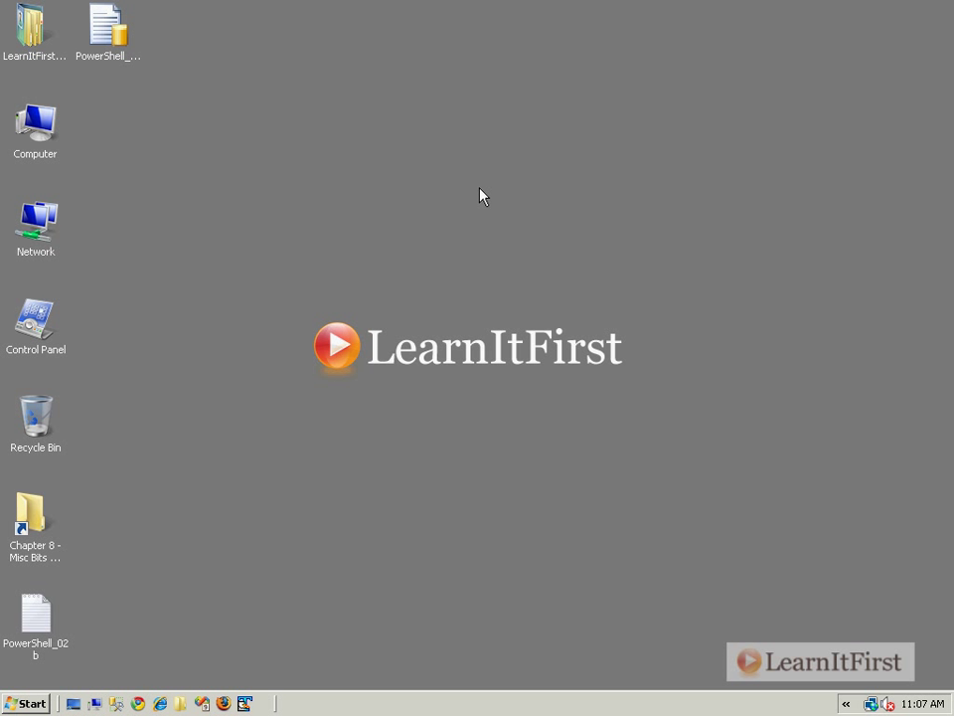
mouse_move(494, 201)
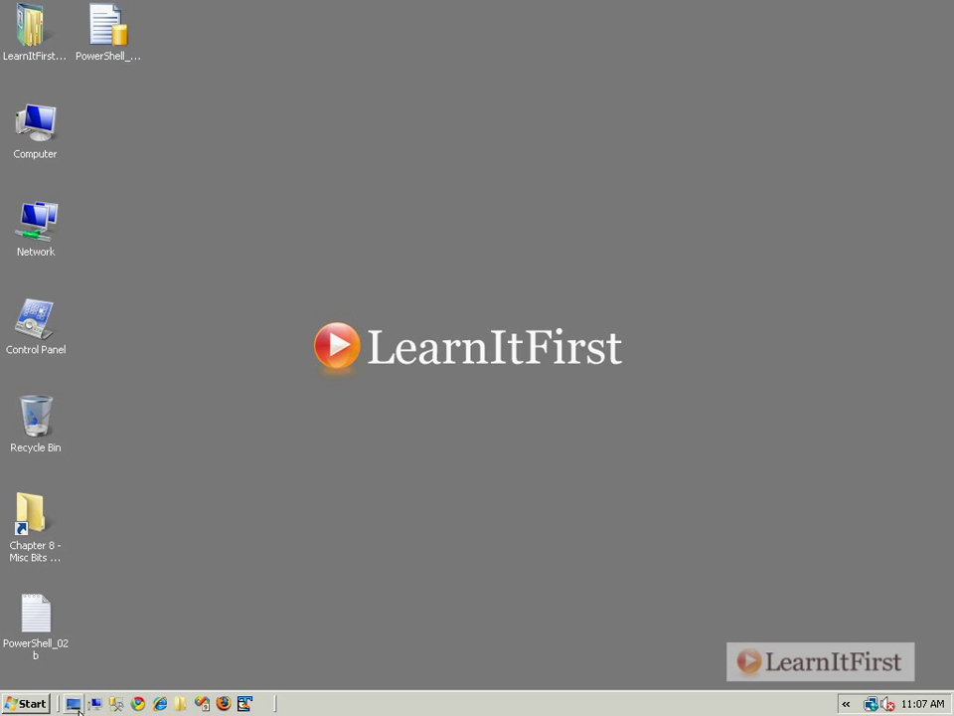
Launch standalone Windows PowerShell, list home and C:\ folders, and create C:\Scott with md.
left_click(32, 704)
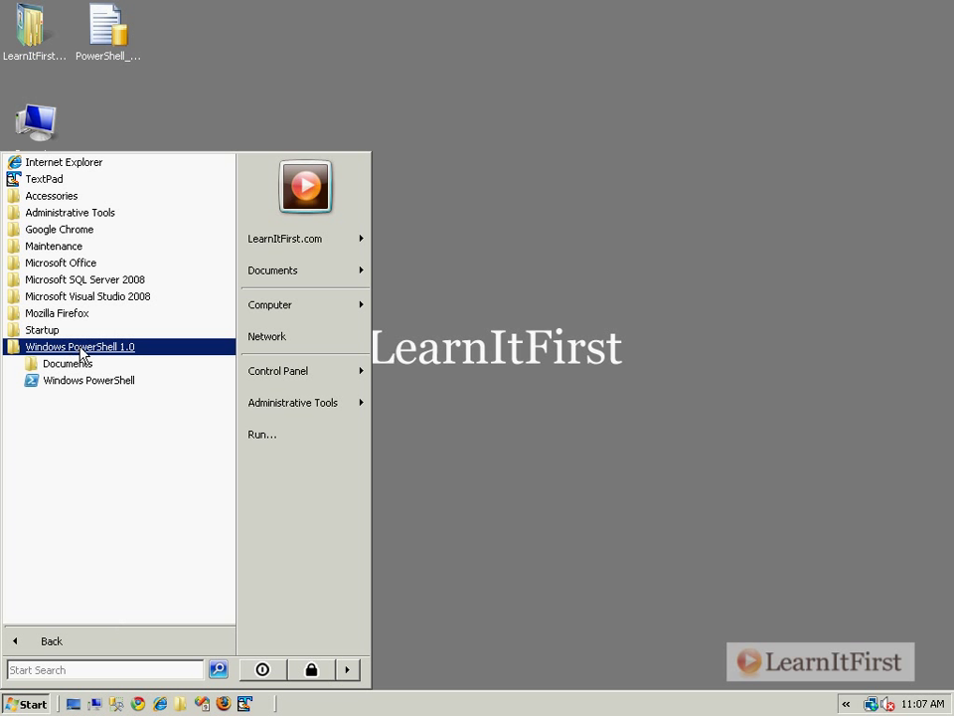
left_click(87, 380)
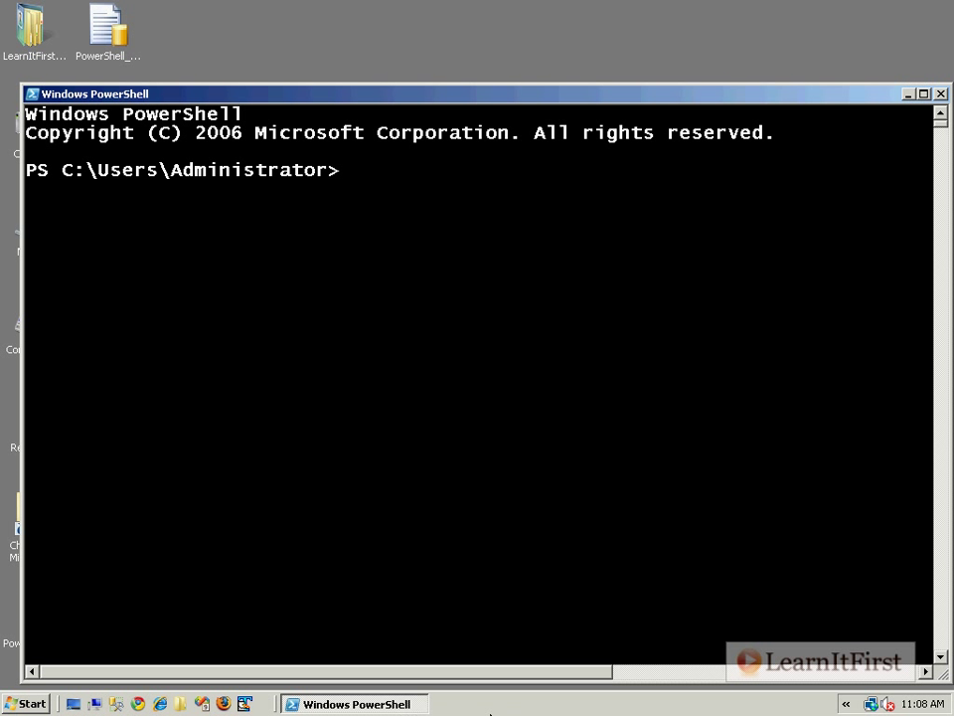
mouse_move(422, 365)
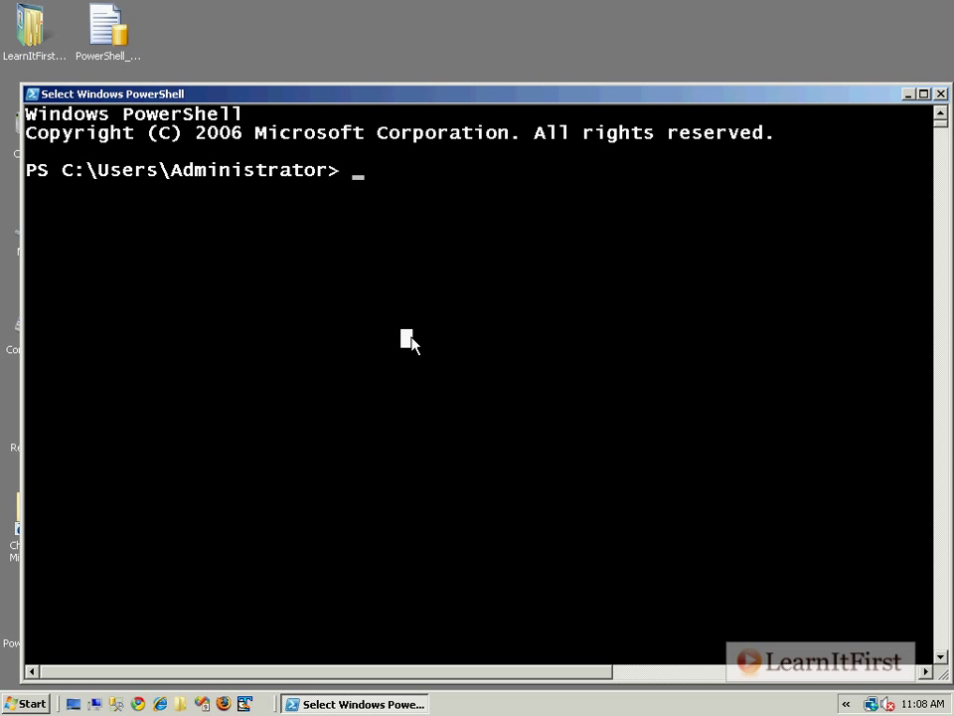
type("dir")
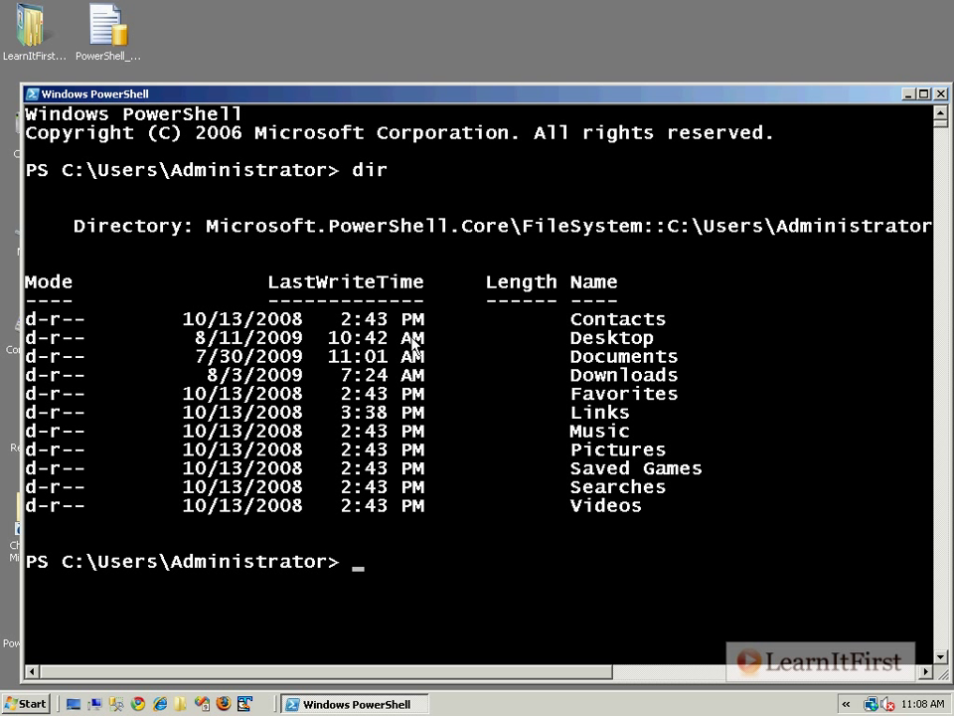
type("cd c:\\")
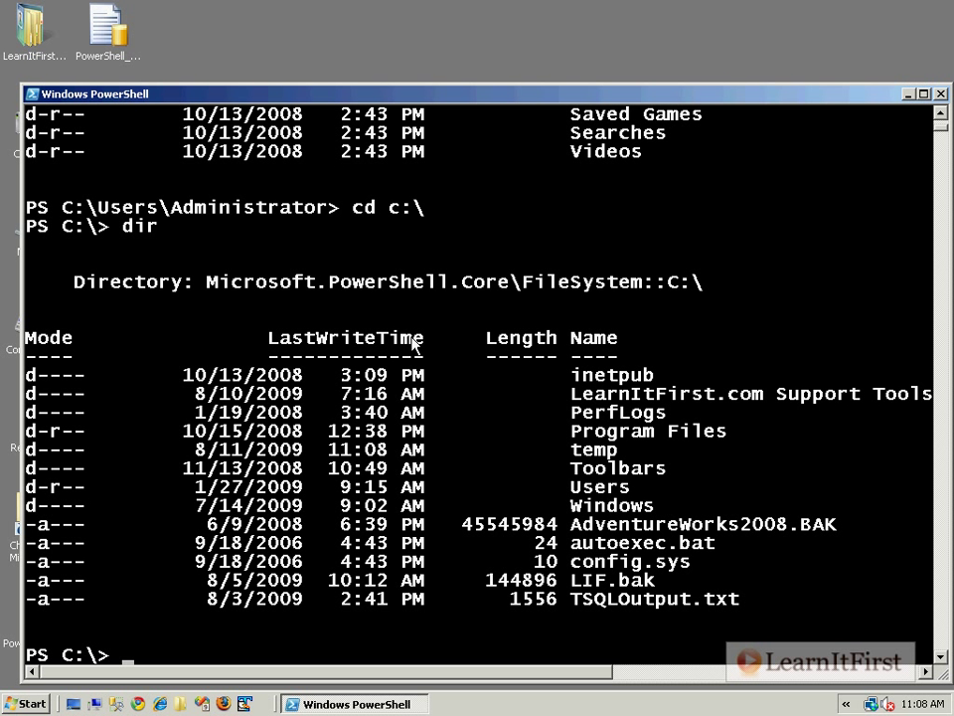
type("md Scott")
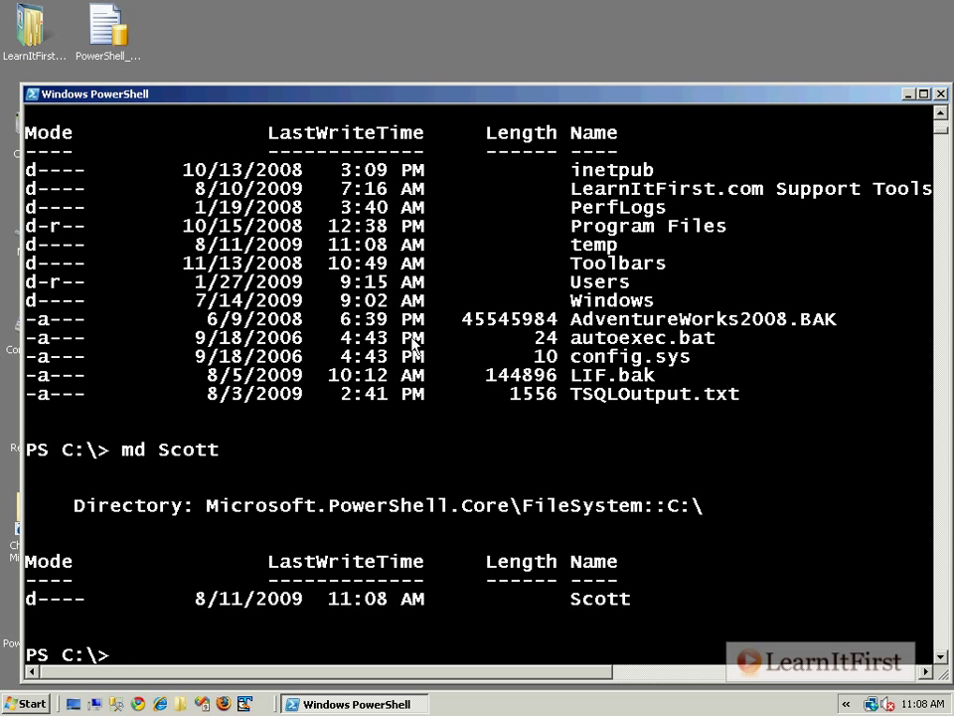
type("Invoke-")
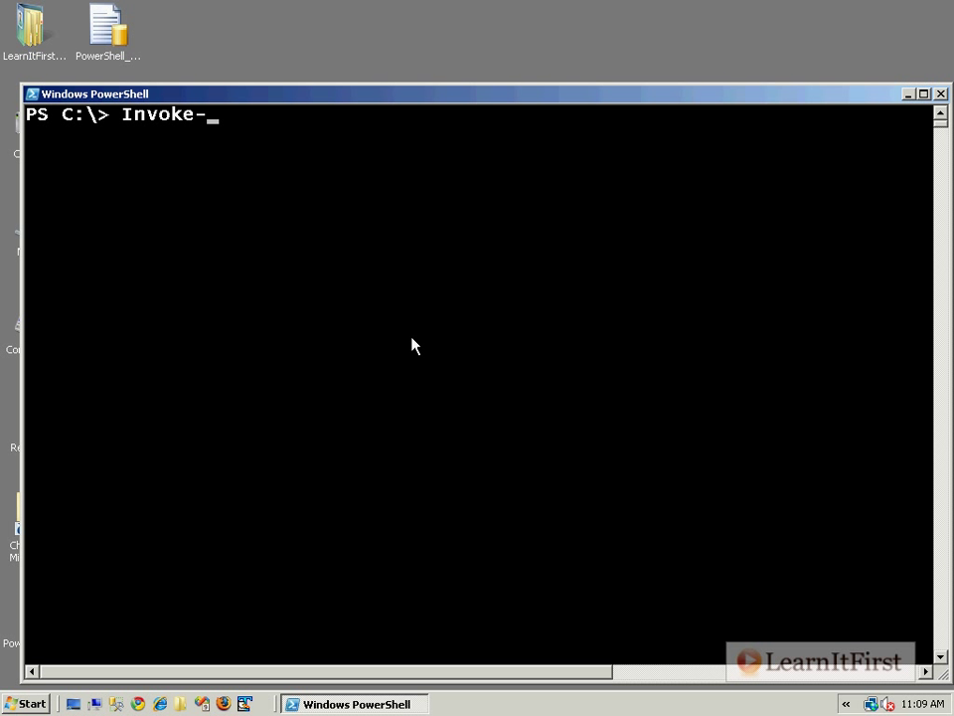
Run Invoke-Sqlcmd -query "SELECT * FROM sys.databases" and see it rejected as unrecognized.
type("Sqlcmd -")
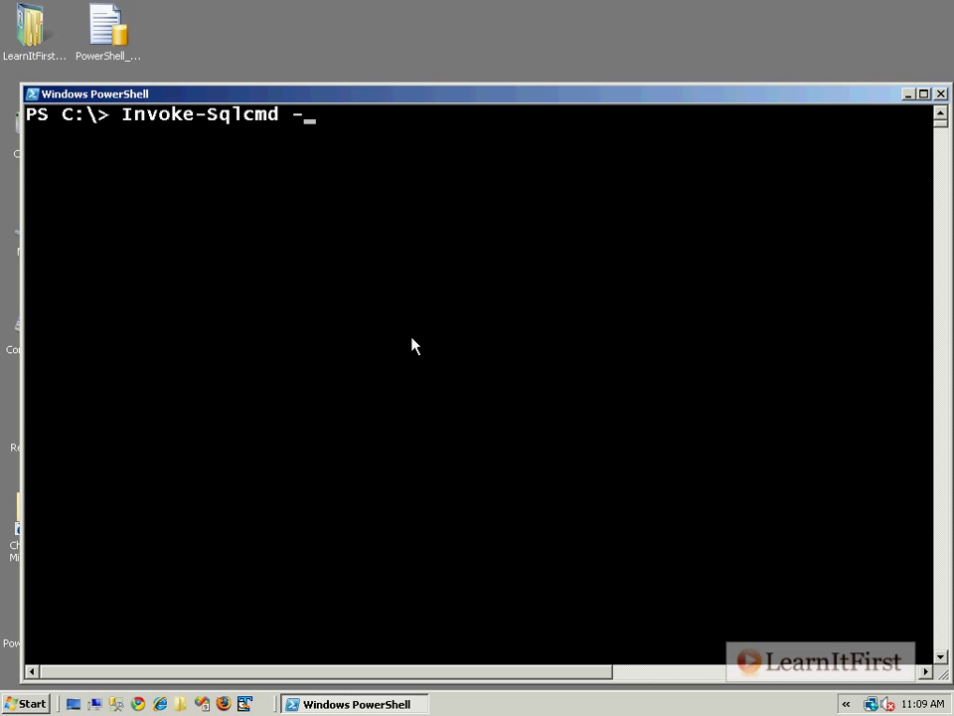
type("query 'SE")
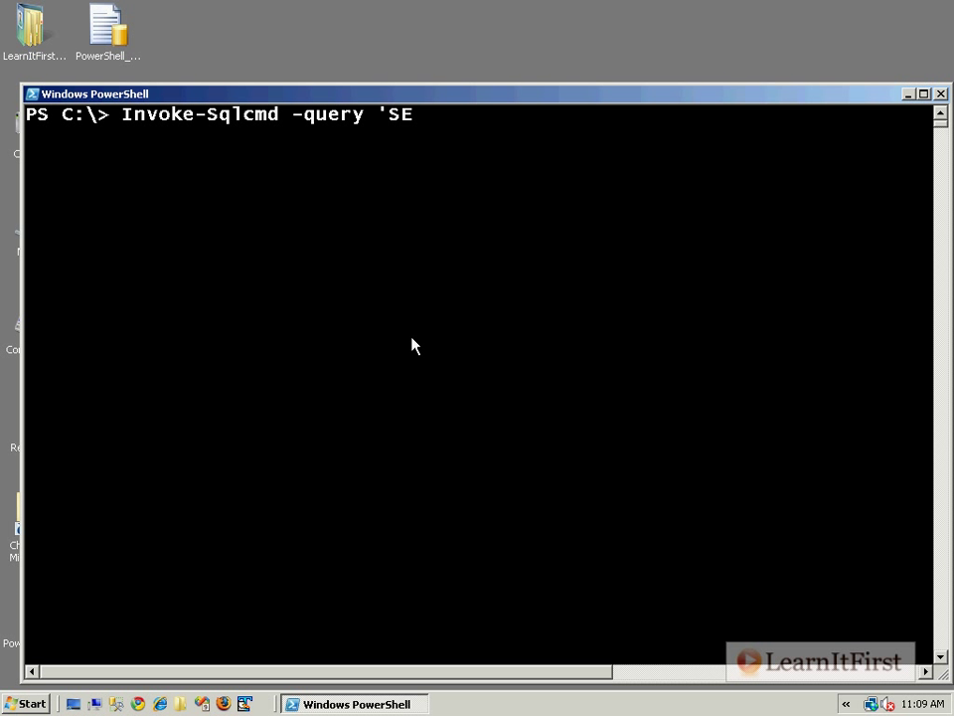
type("\"SELECT")
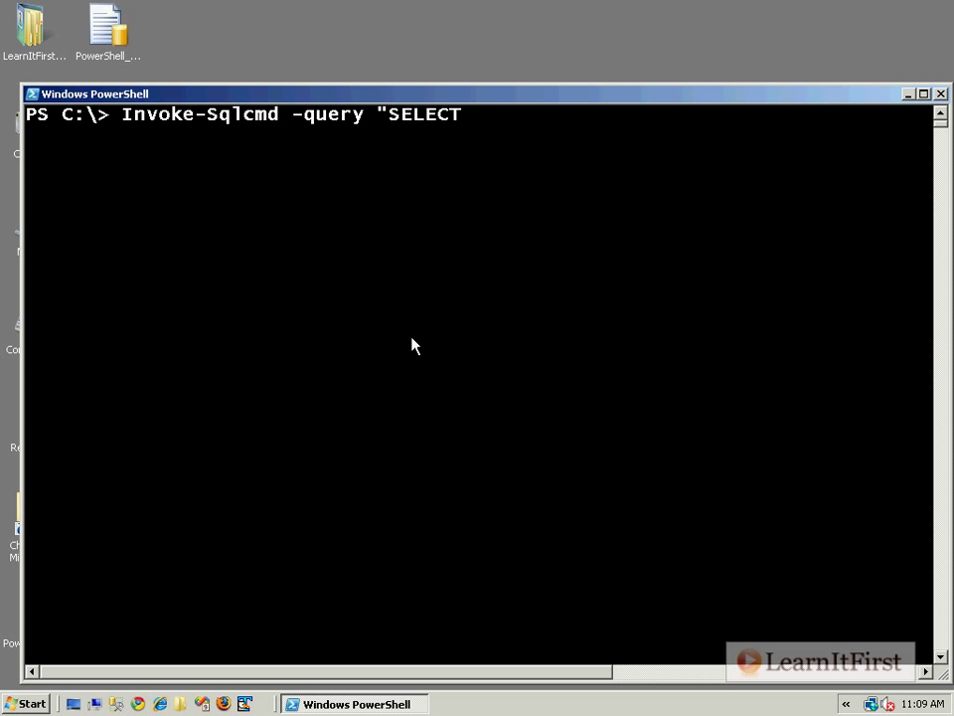
type("* FROM sys.databa")
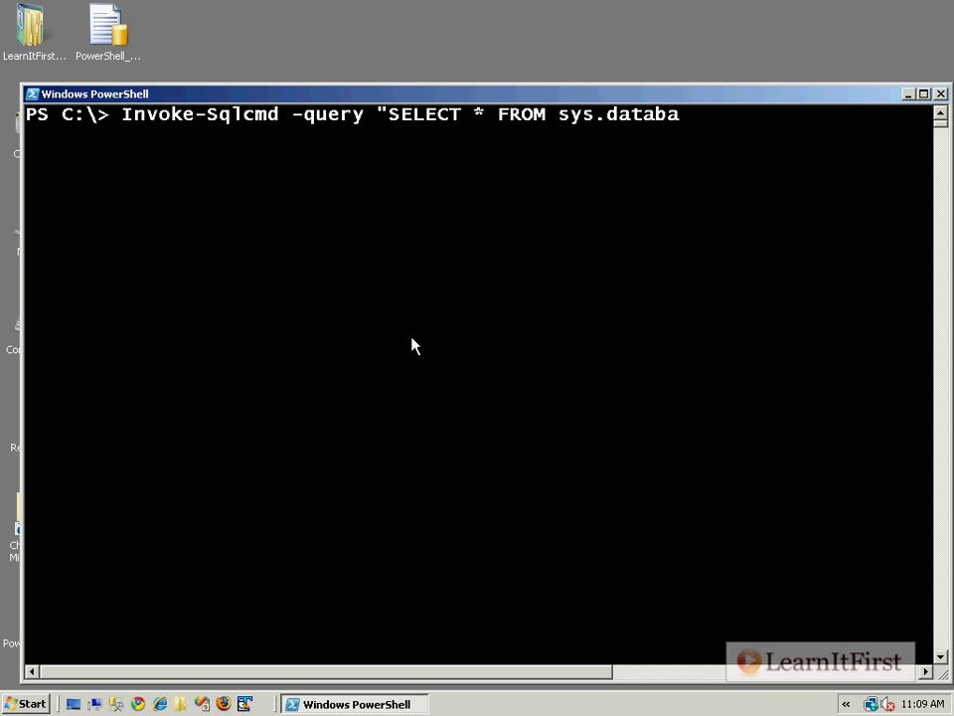
type("ses\"")
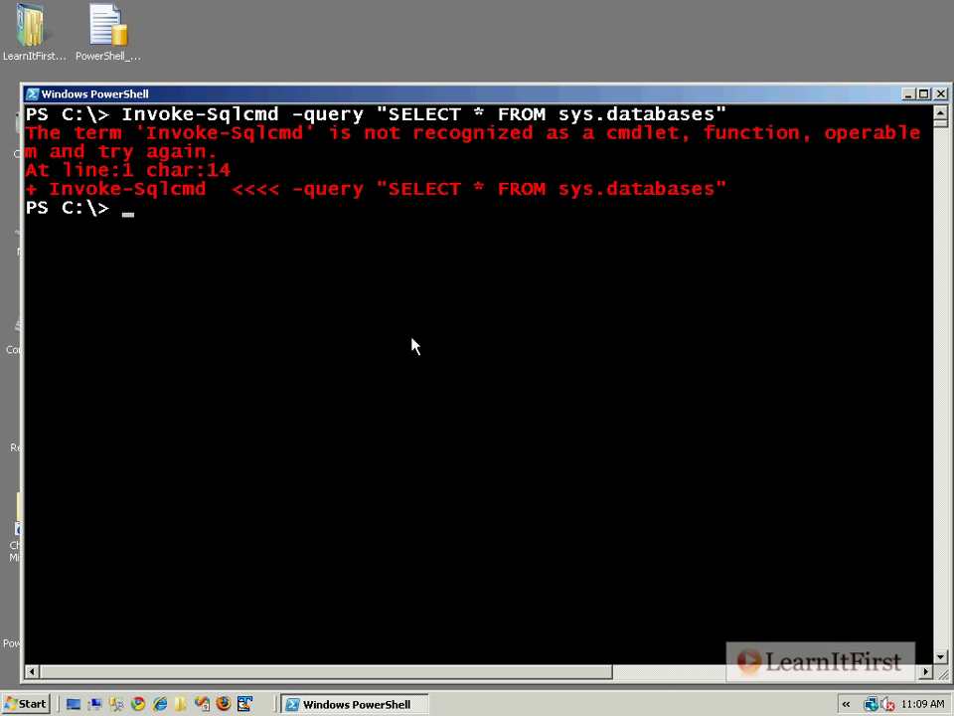
Run sqlps, then list C:\ and the SQLSERVER: drive showing SQL, SQLPolicy, SQLRegistration, DataCollection.
type("sqlps")
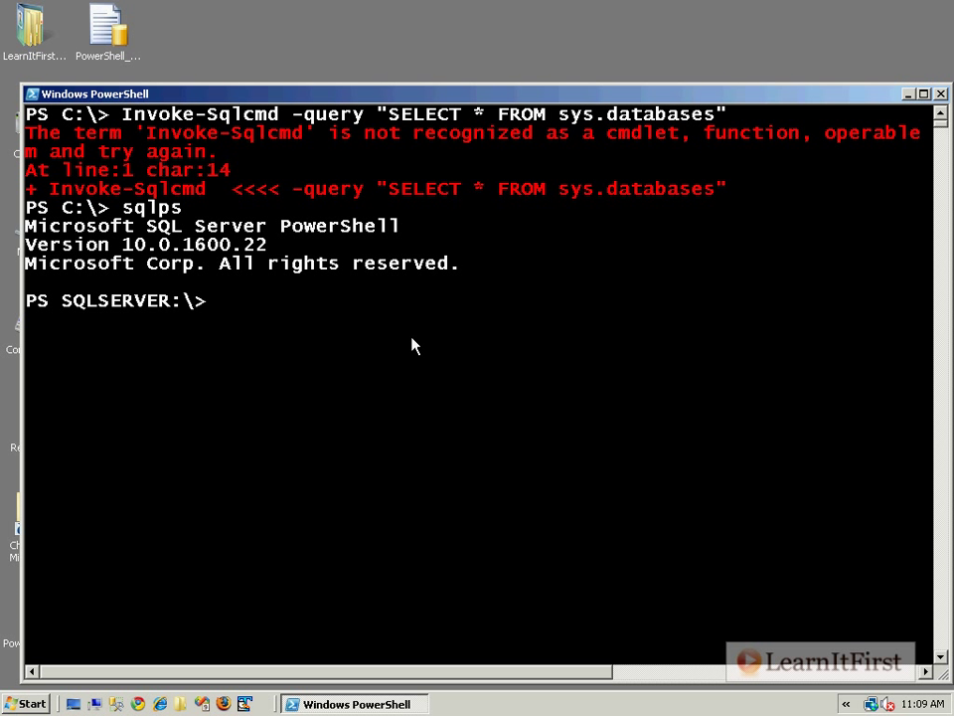
mouse_move(396, 314)
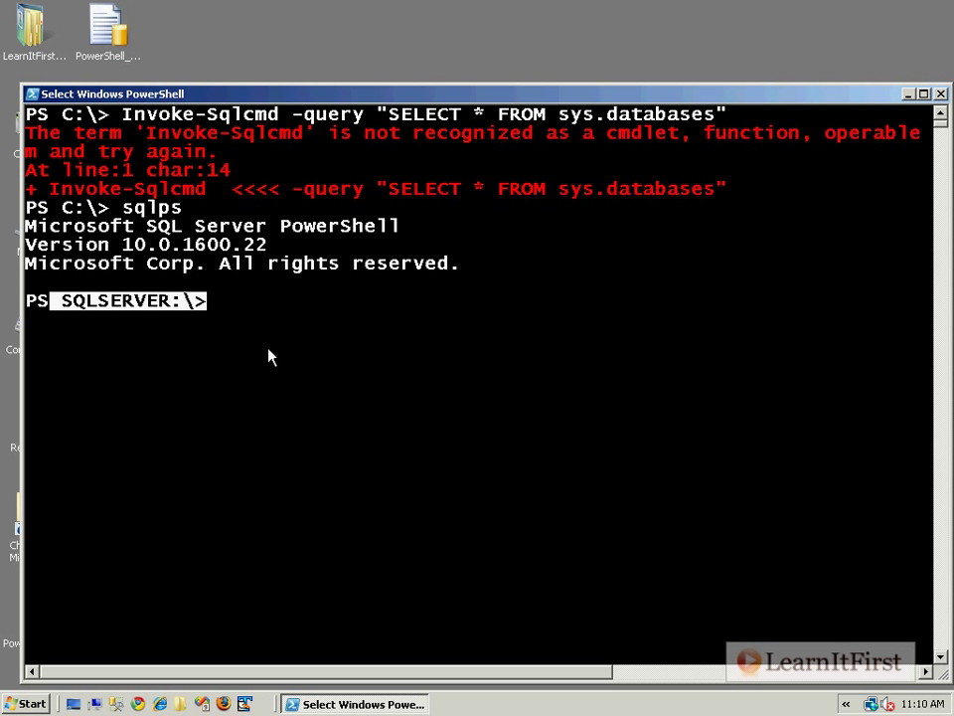
type("cd cL")
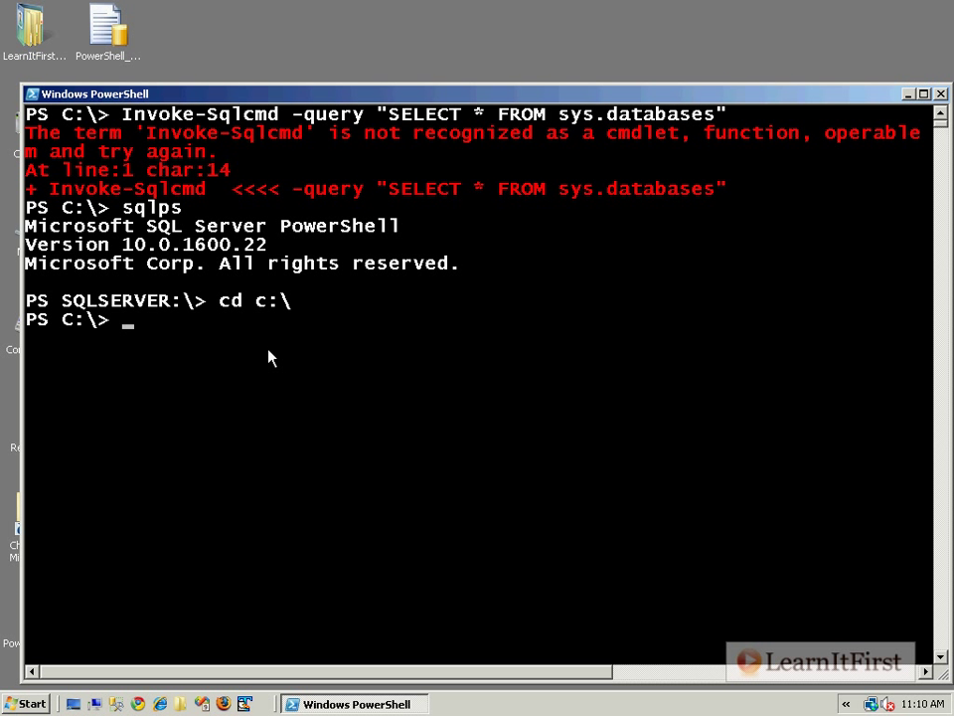
type("dir")
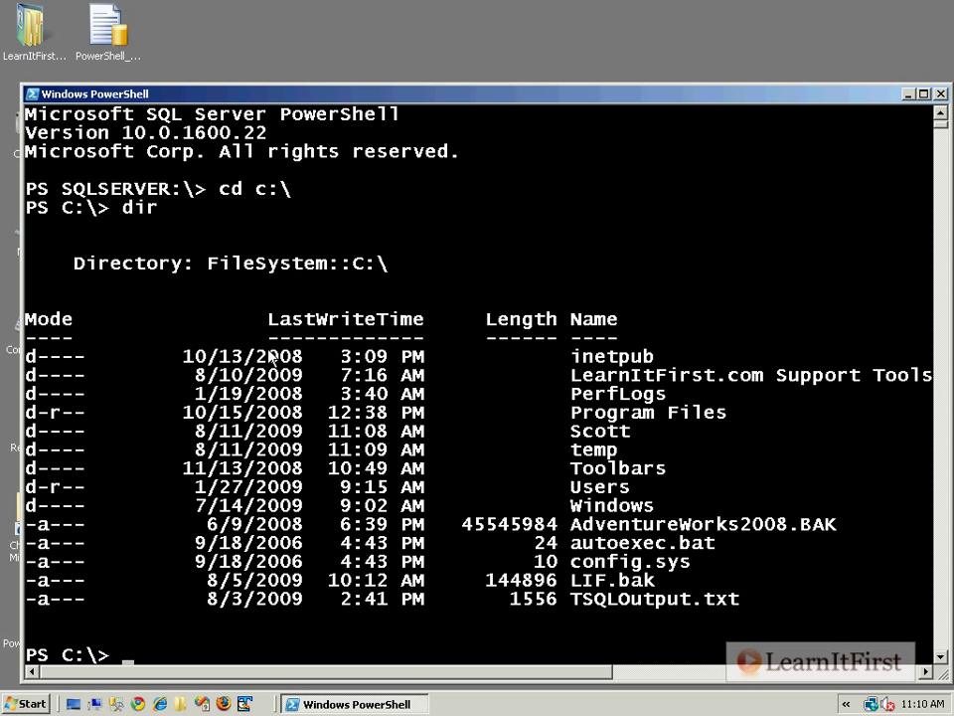
type("cd SQLSERVER")
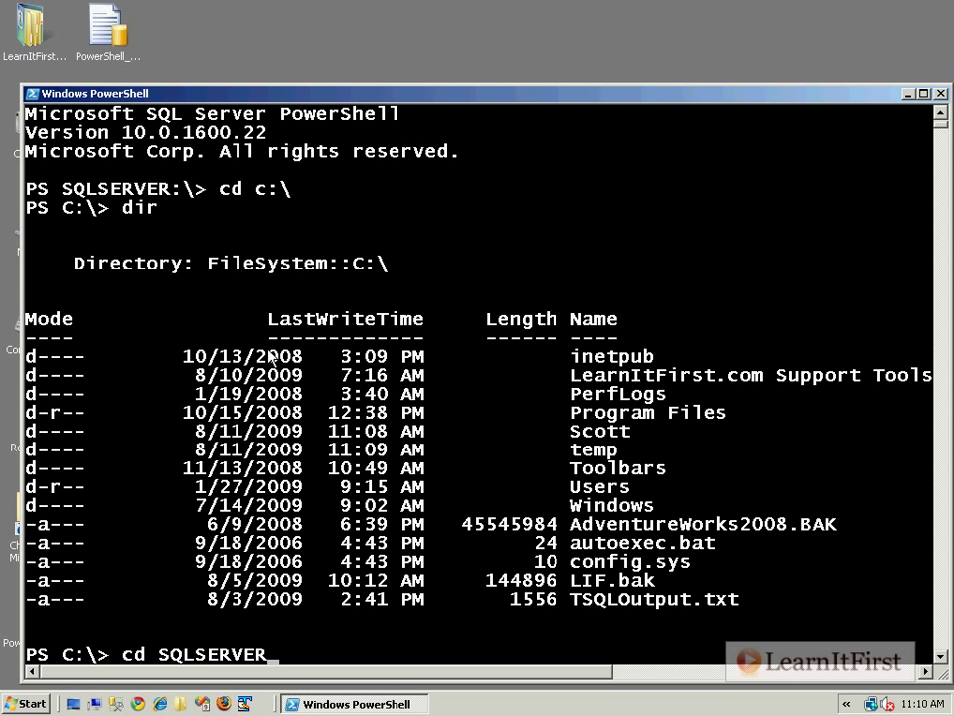
type(":")
type("dir")
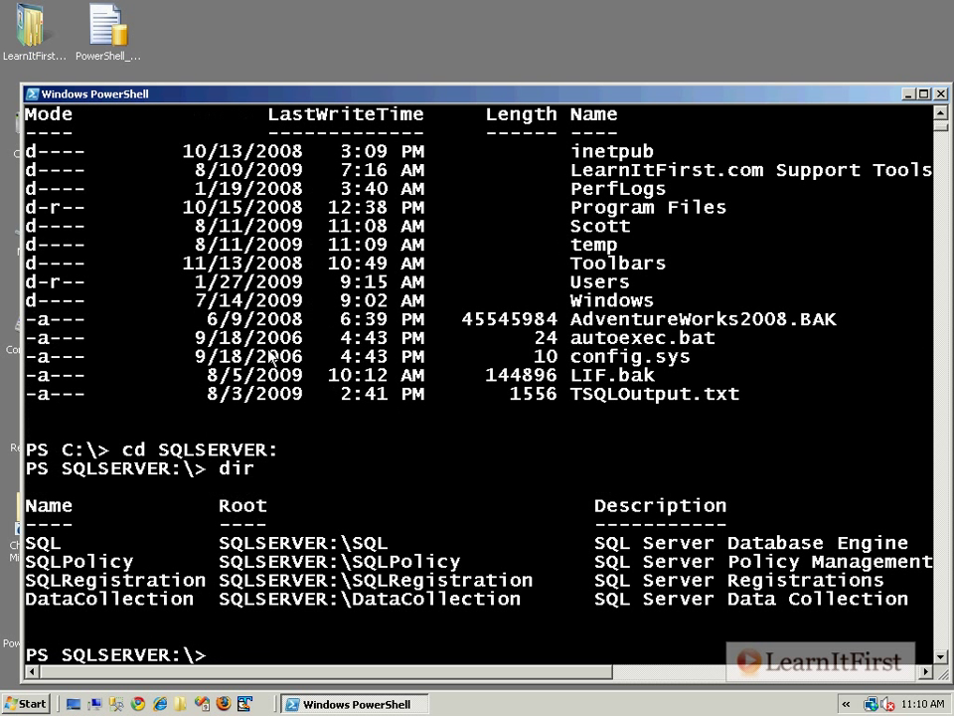
scroll("down", 3)
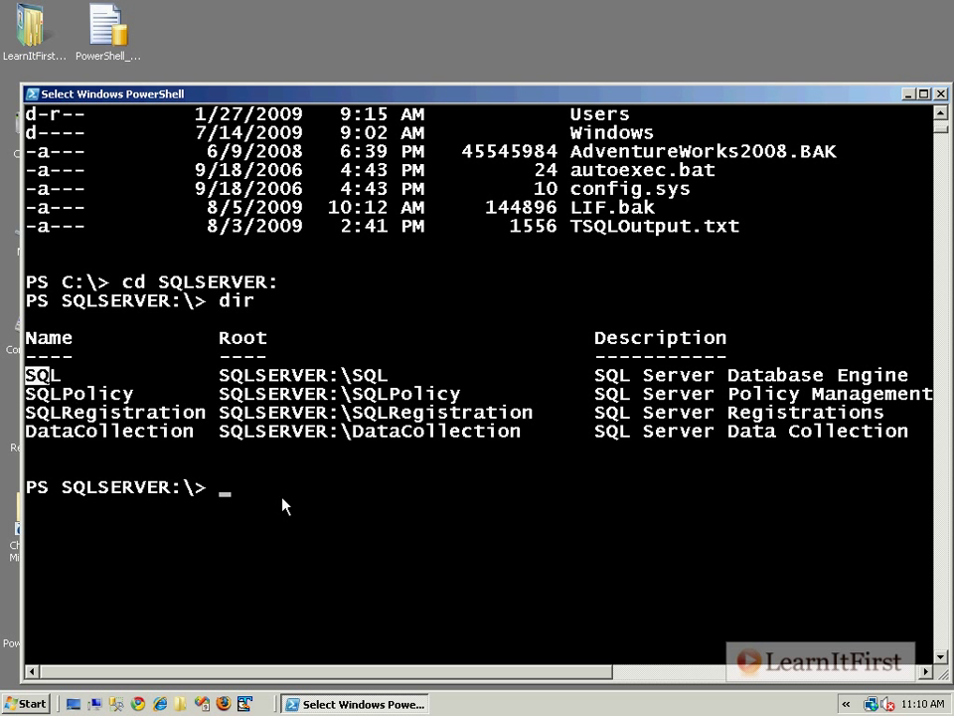
Enter SQLSERVER:\SQL, list machines, and attempt cd LEARNITFIRST_10.
type("CD SQL")
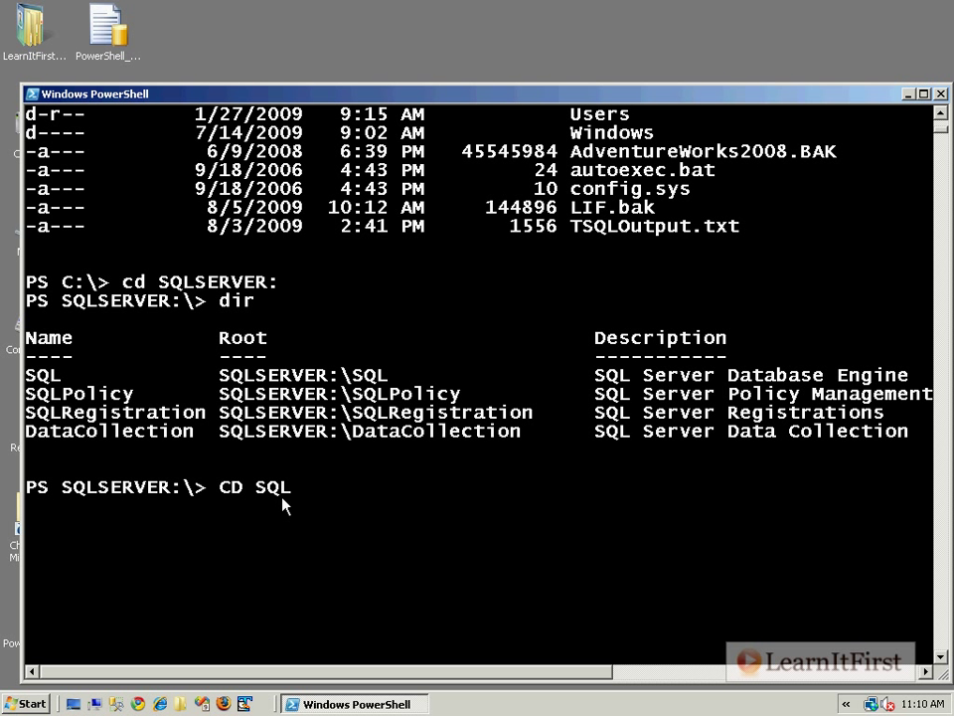
type("dir")
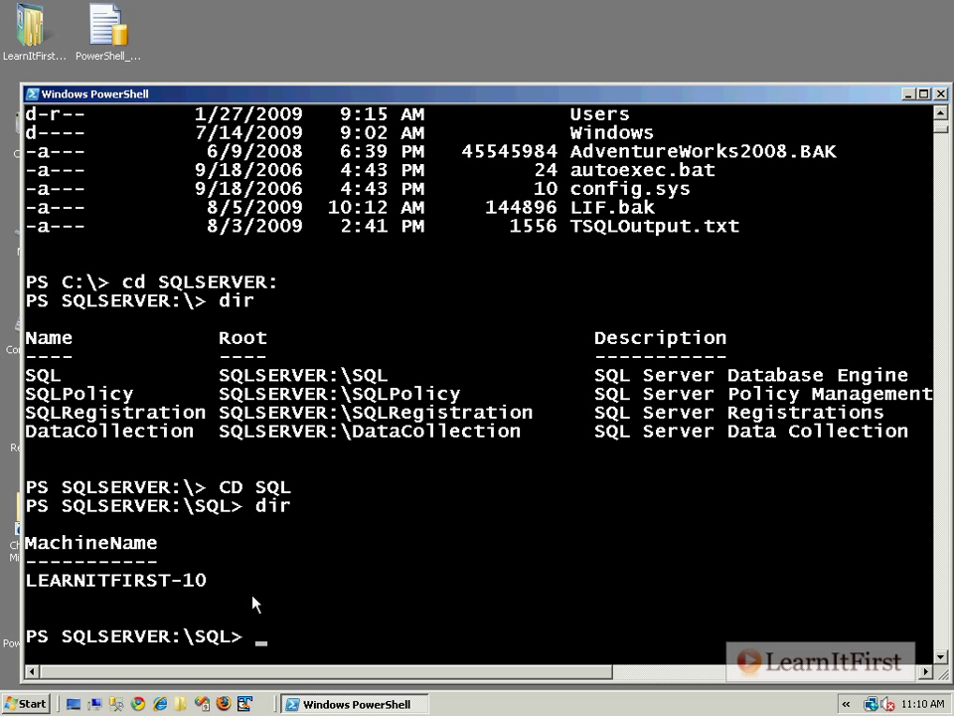
type("CD LEARN")
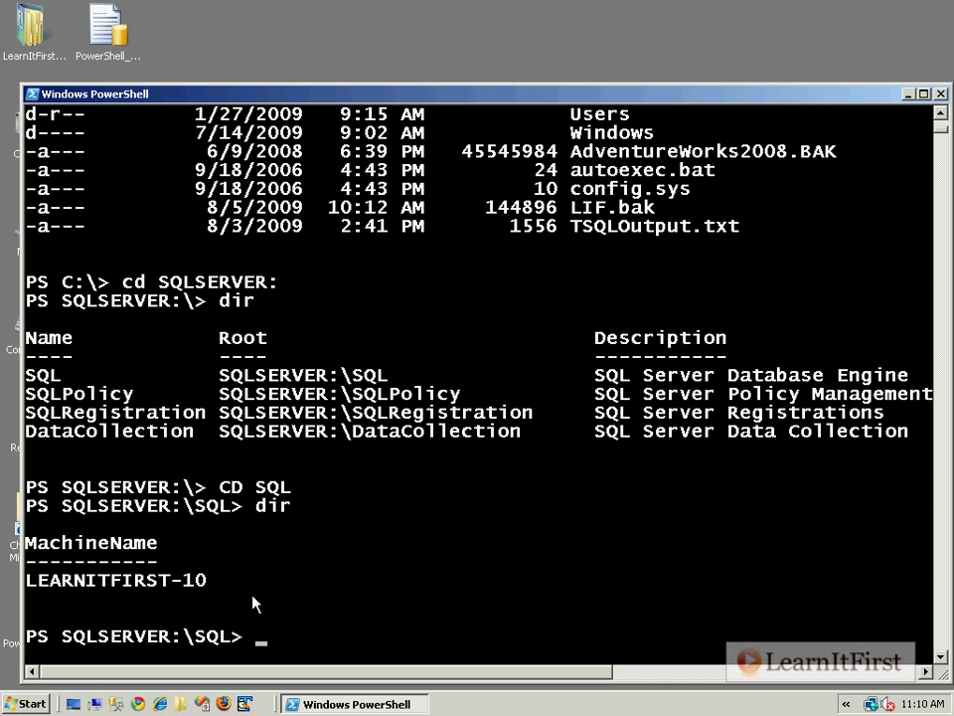
type("cd LEARNITFI")
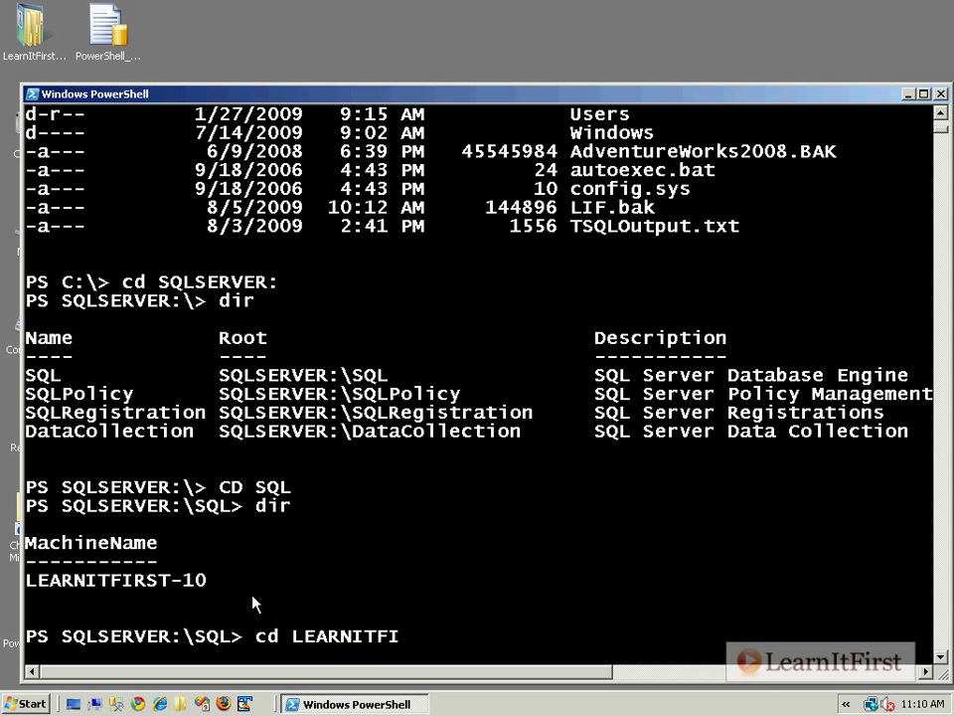
type("RST_10")
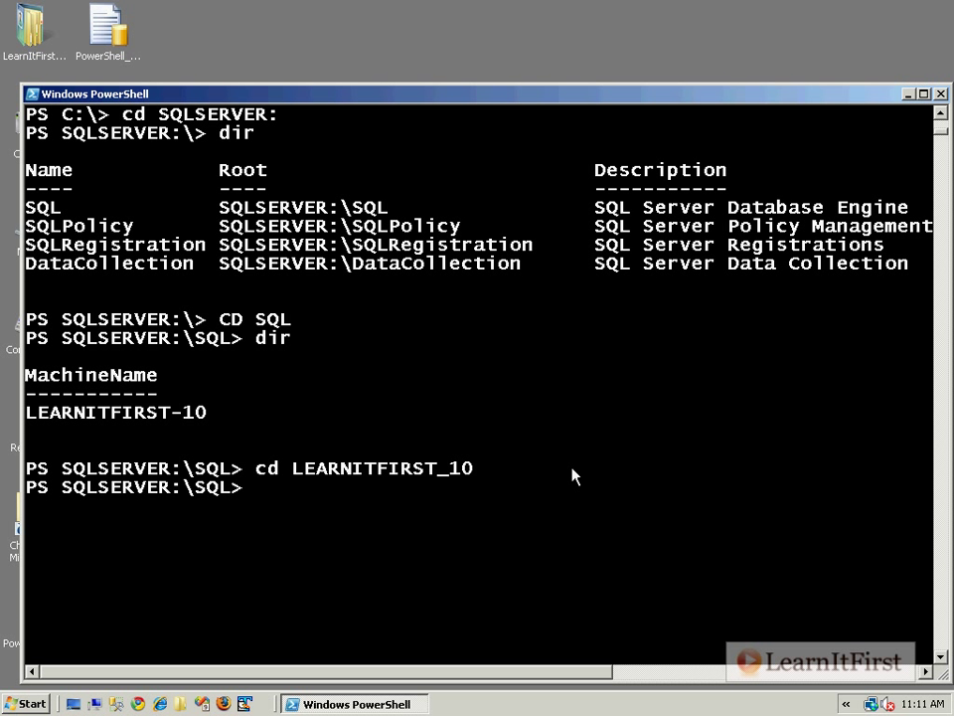
Correct the path into LEARNITFIRST-10 and list its DEFAULT and TEST instances.
type("cd le")
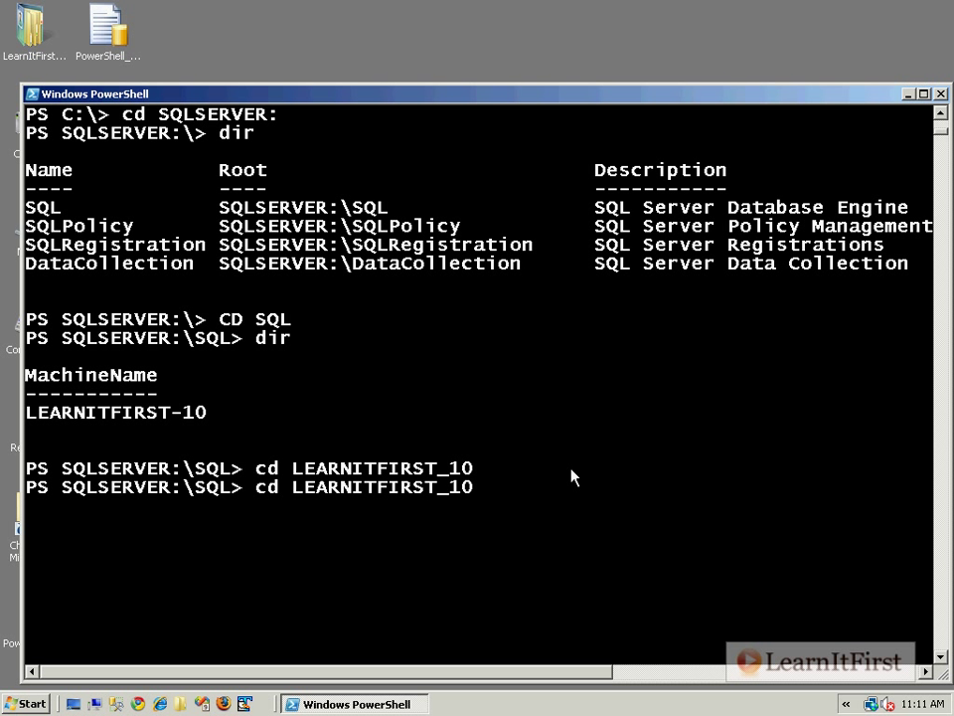
type("cd c:\\")
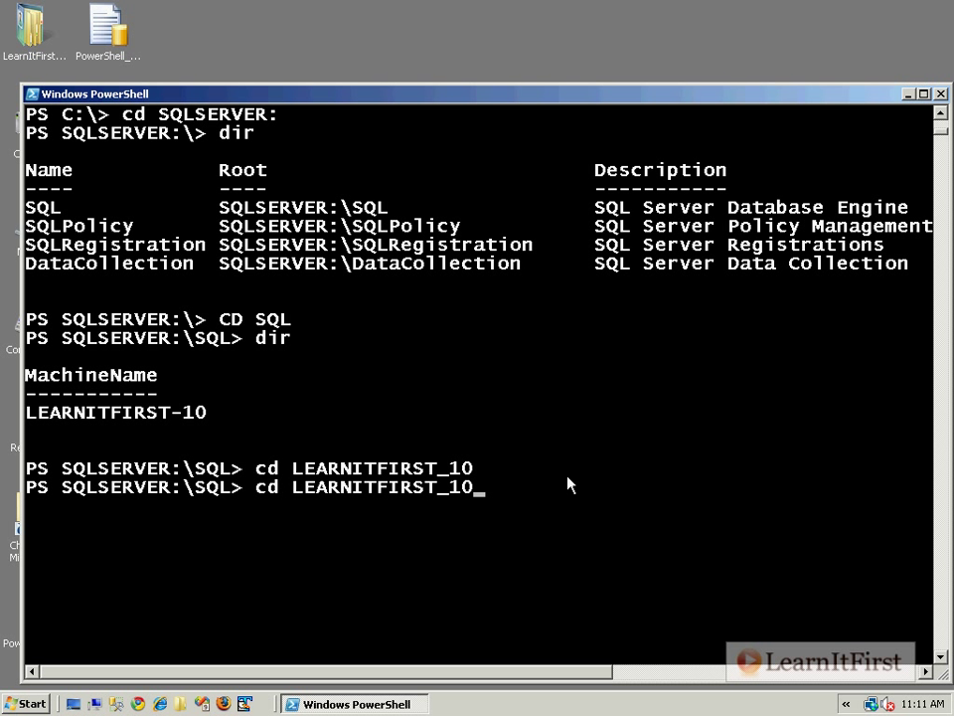
key("BackSpace")
type("-")
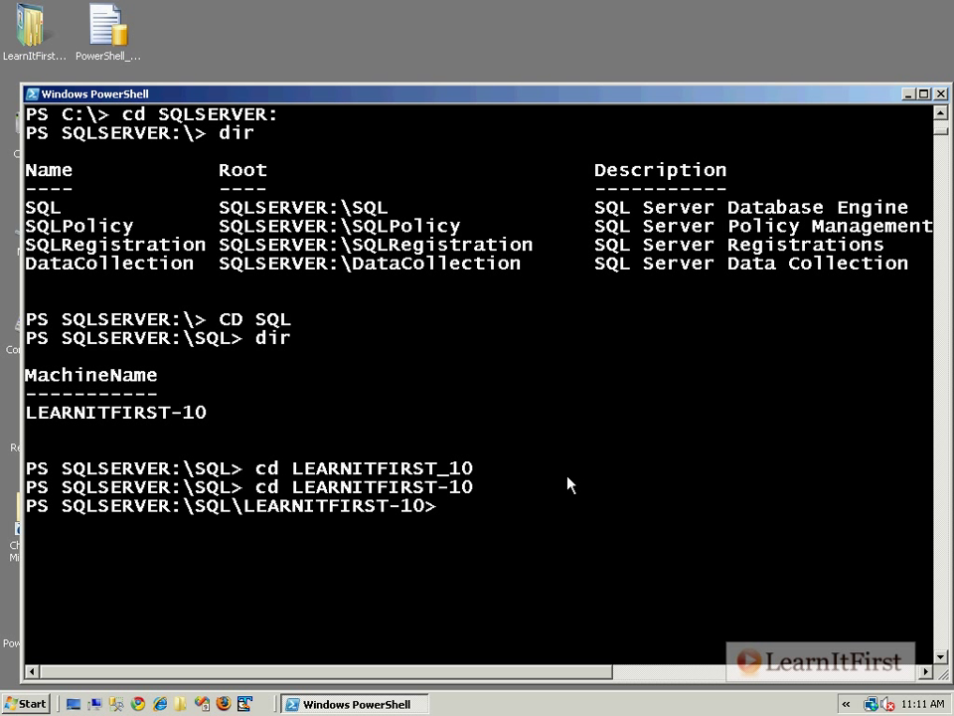
type("dir")
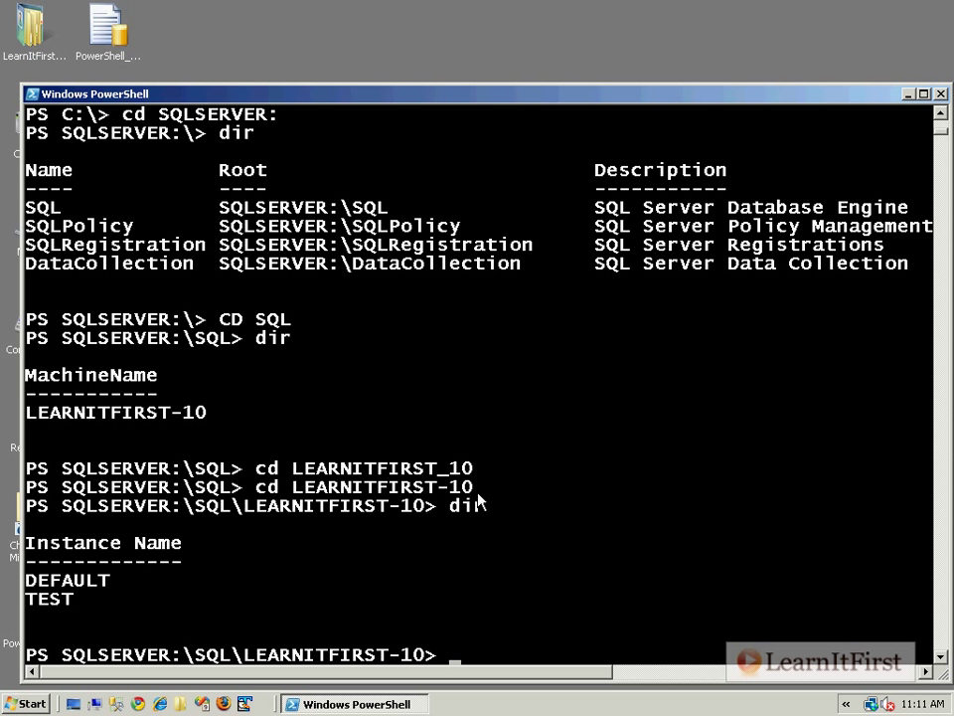
scroll("down", 3)
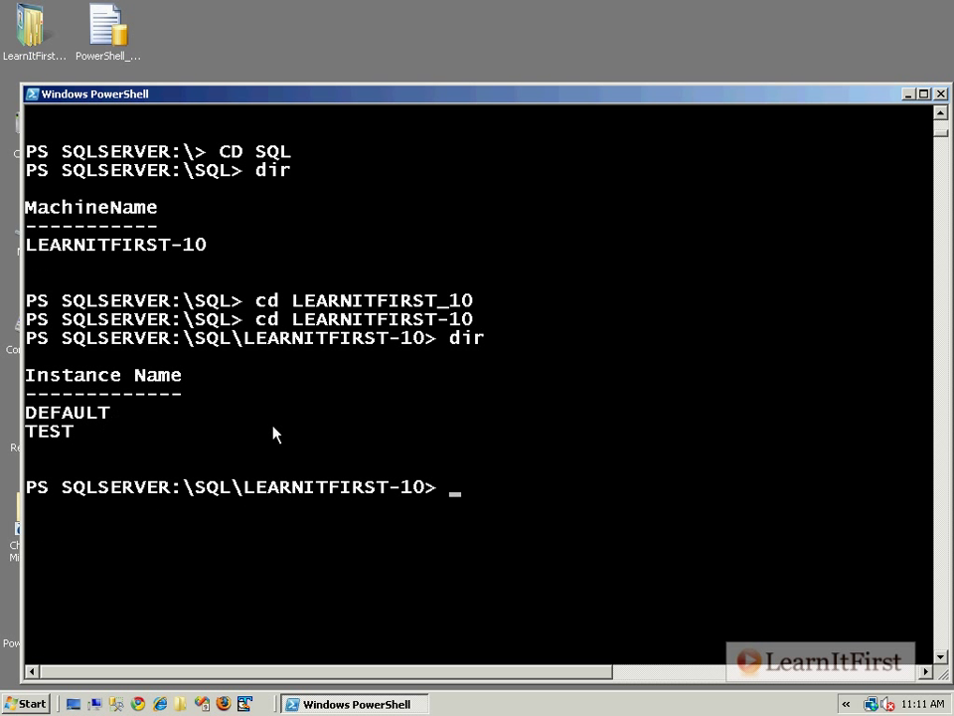
Enter the DEFAULT instance and list its Logins with types and creation dates.
type("cd DEFAULT")
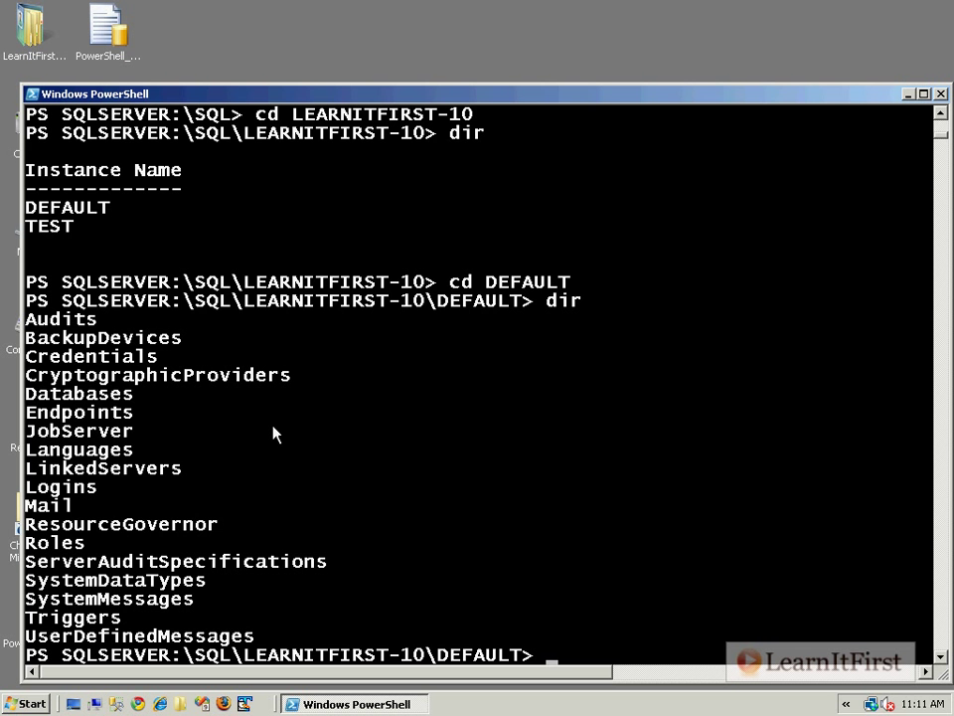
type("dir Logins")
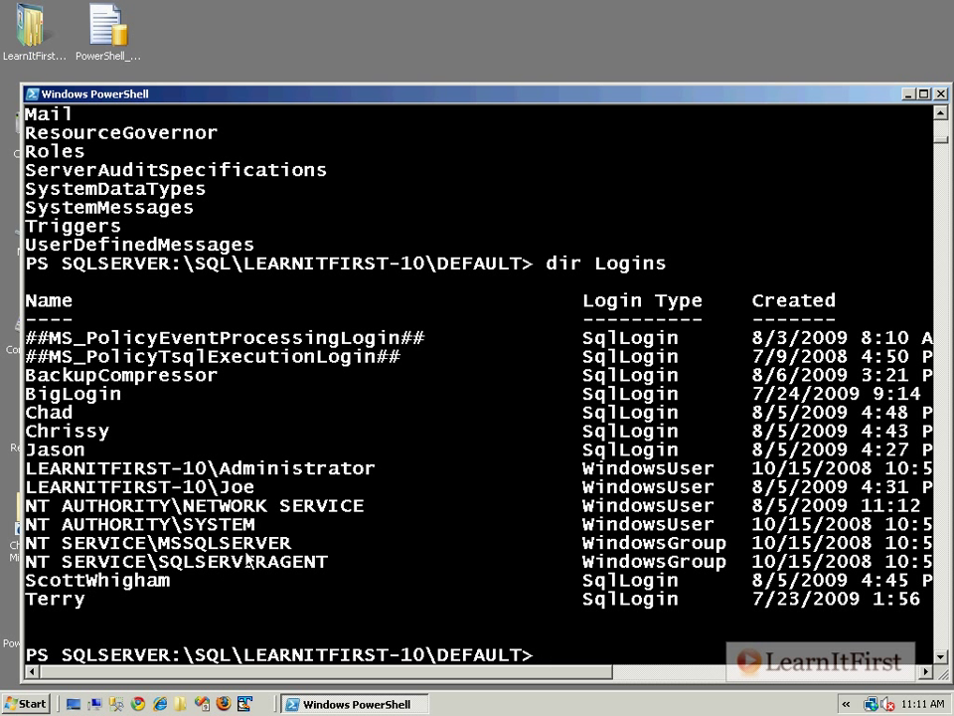
Enter the ScottWhigham login via cd logins\ScottWhigham after cd ScottWhigham fails, then list it.
type("cd ScottWhigham")
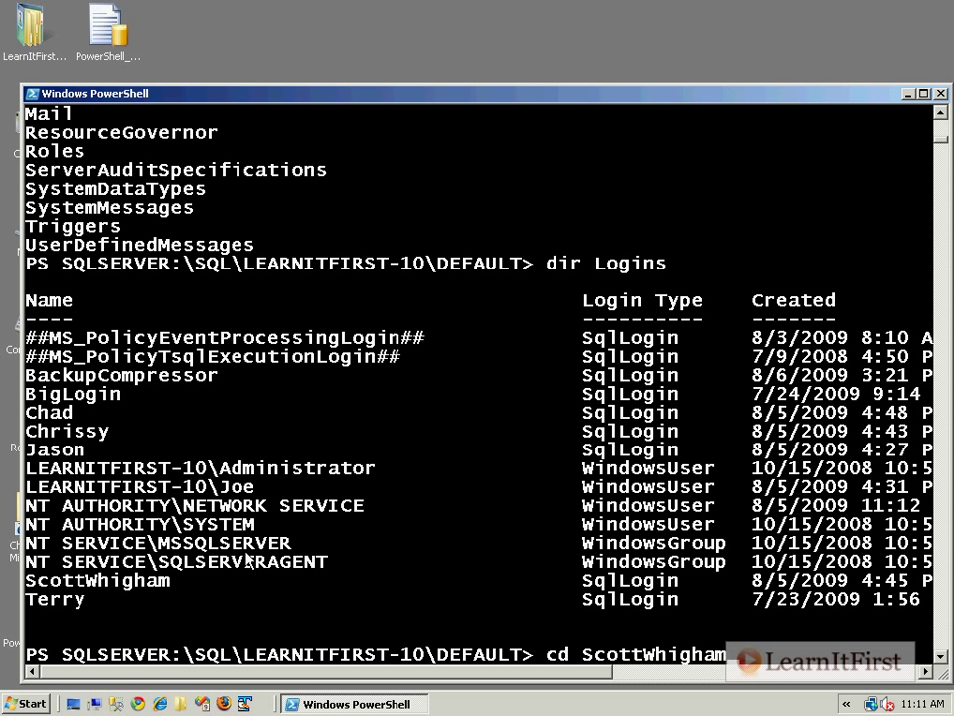
key("Enter")
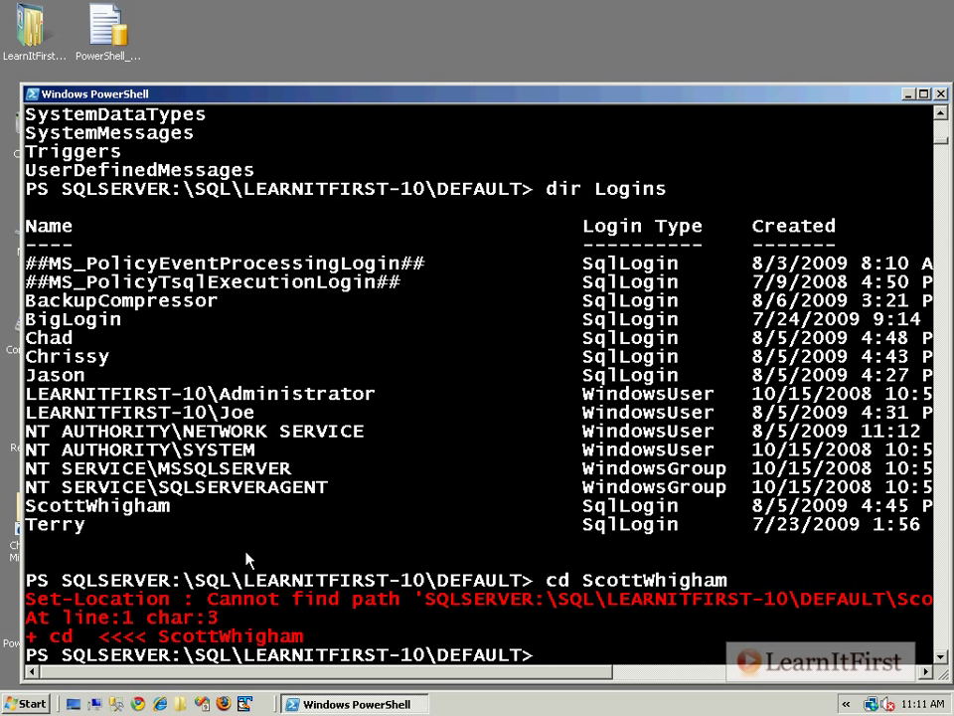
type("cd logins\\ScottWhigh")
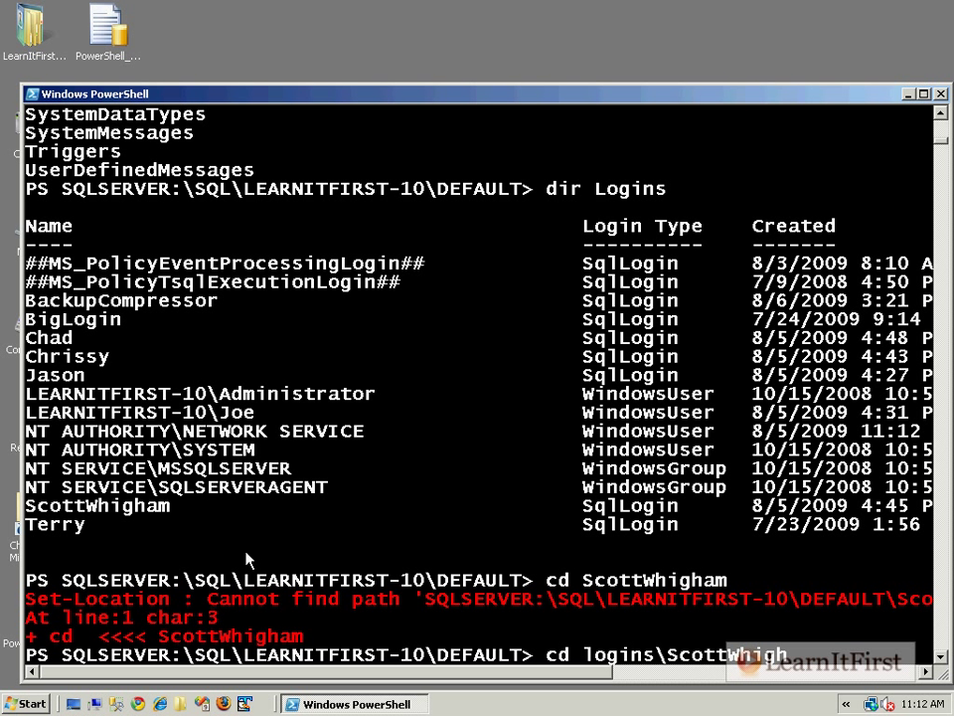
mouse_move(616, 195)
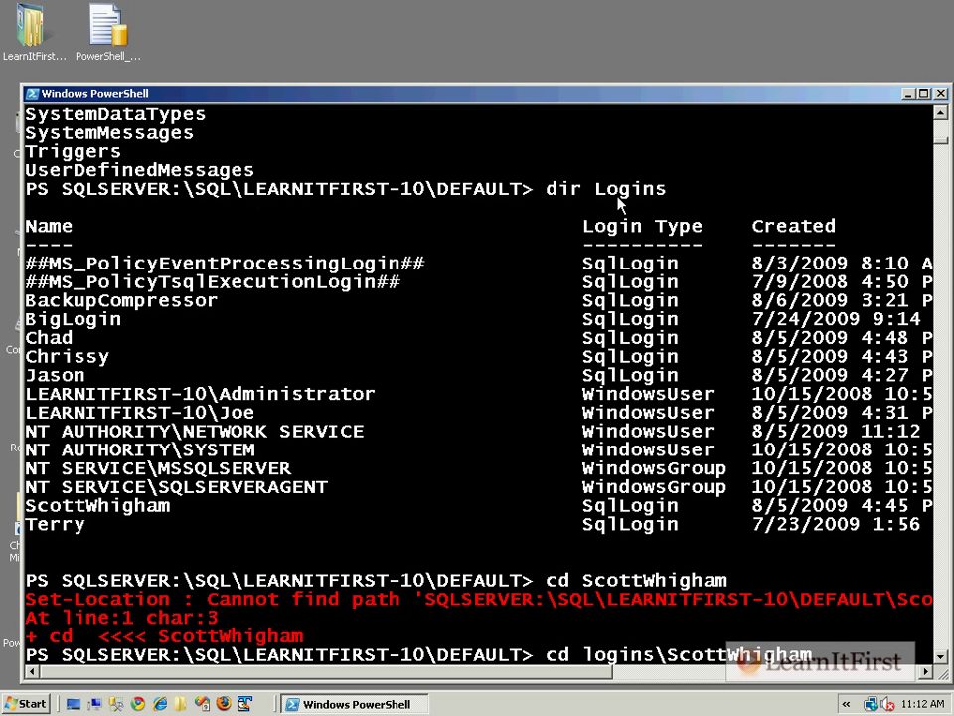
double_click(97, 505)
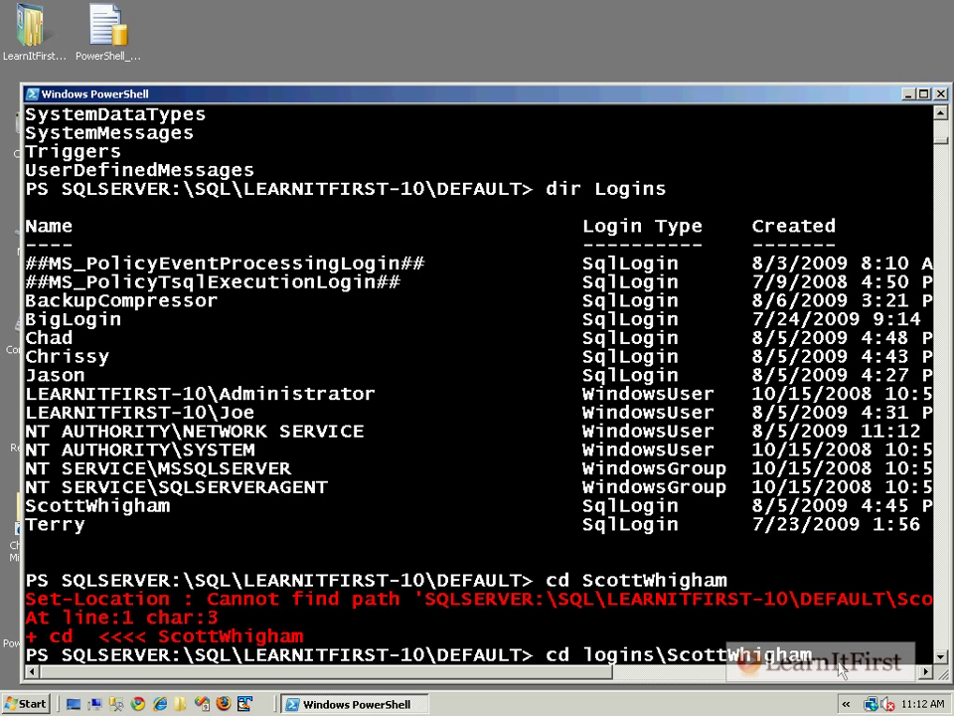
scroll("down", 3)
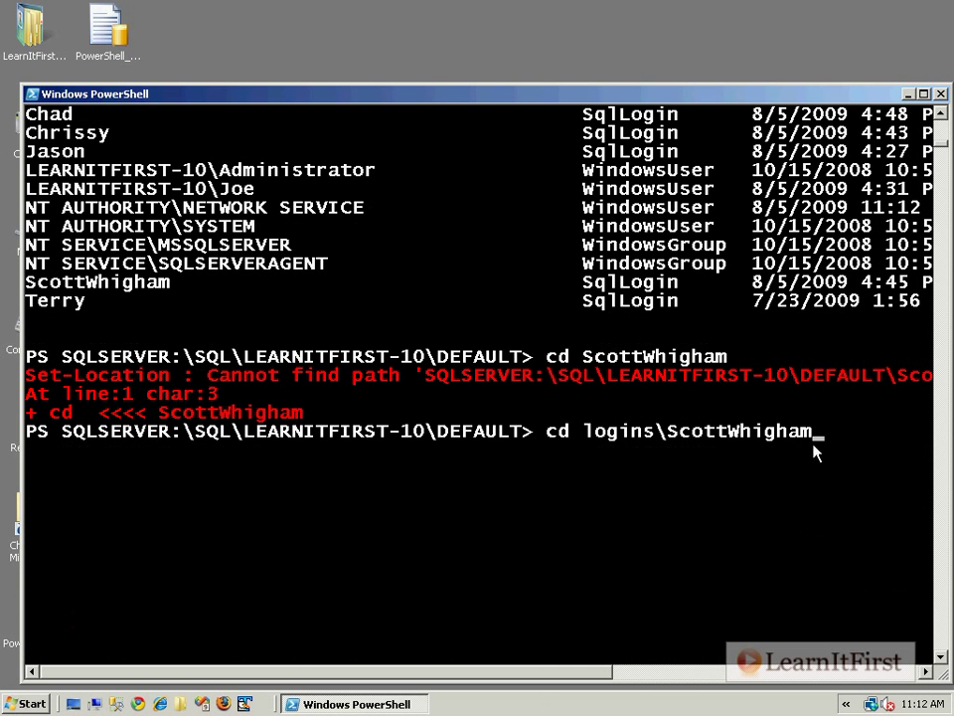
key("Enter")
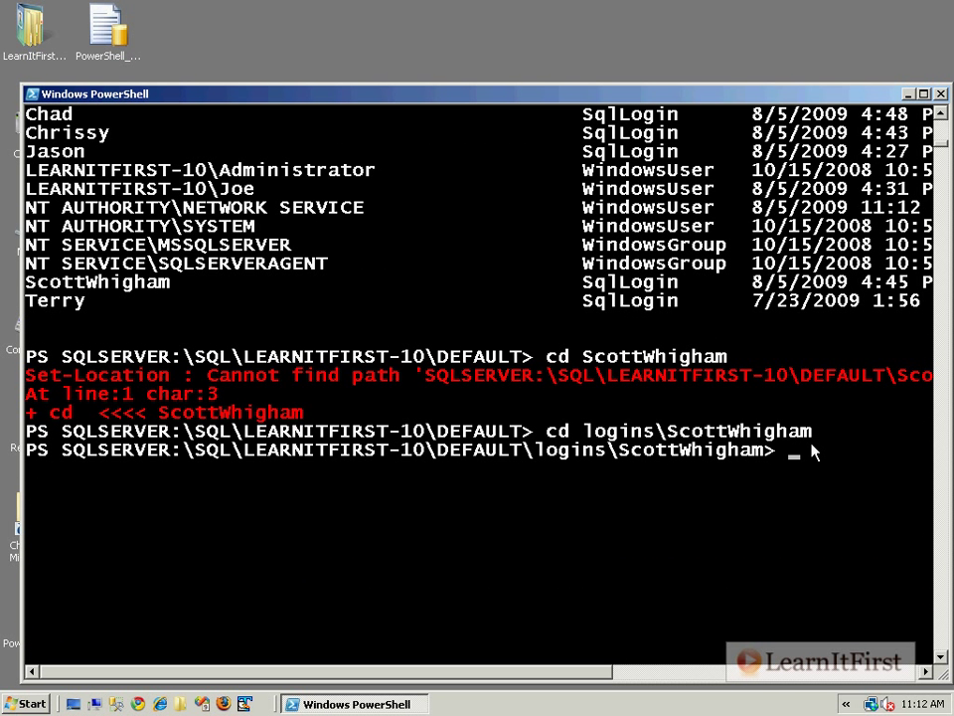
type("dir")
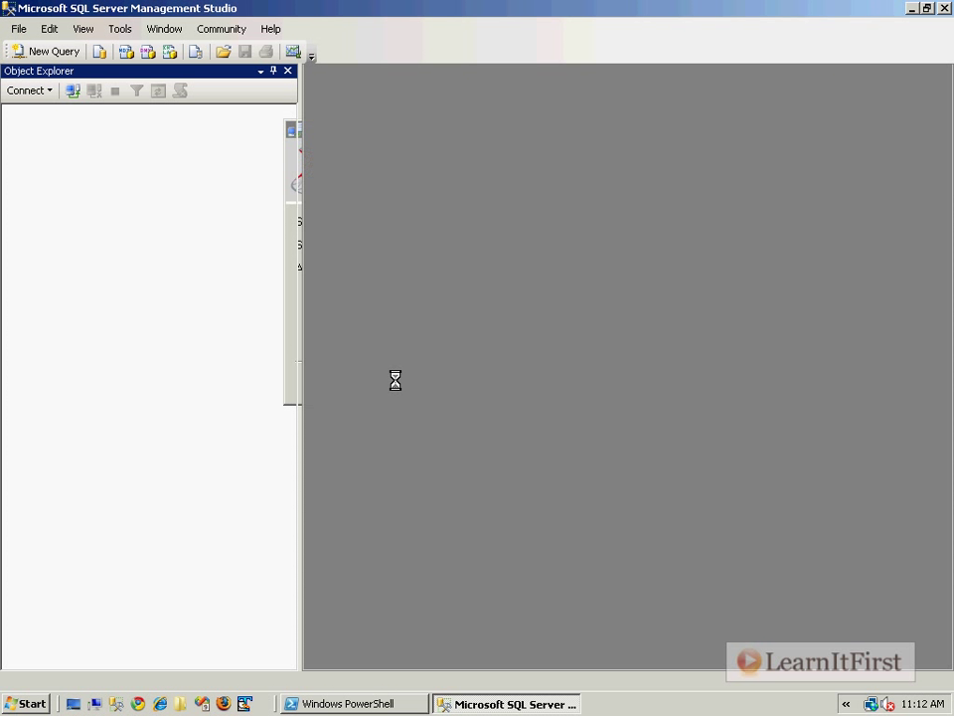
Connect Object Explorer and use Start PowerShell on the Databases folder.
left_click(52, 52)
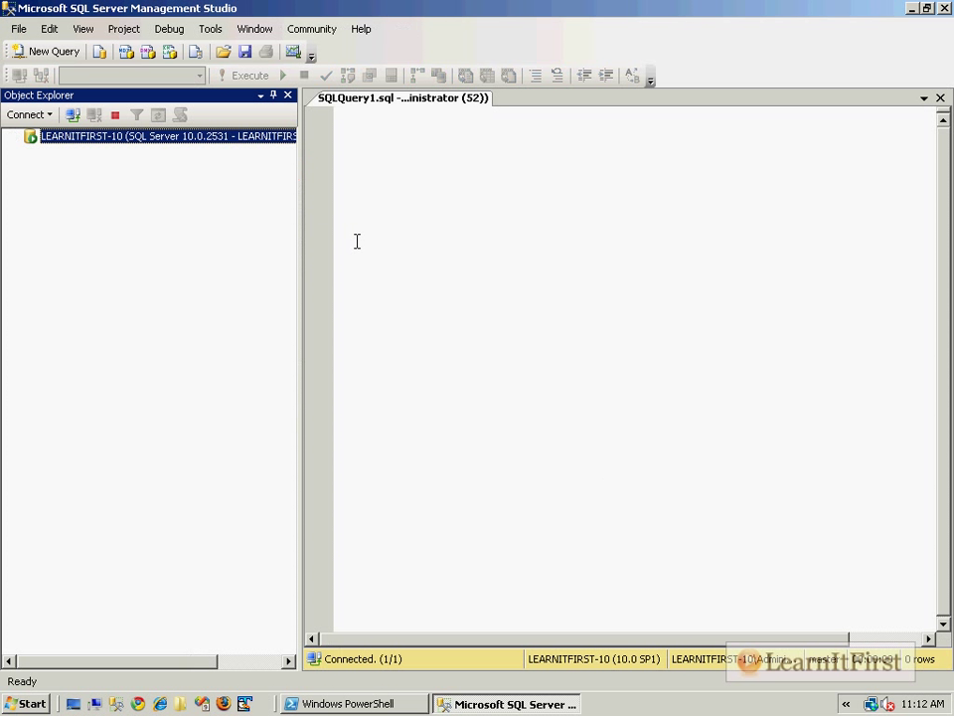
right_click(67, 171)
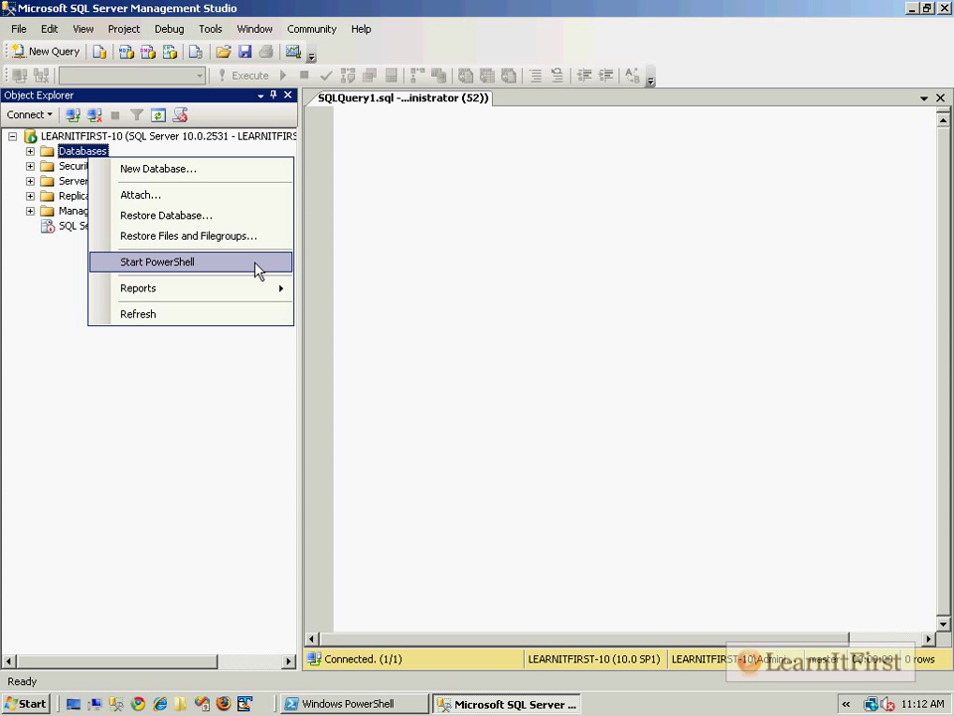
left_click(168, 263)
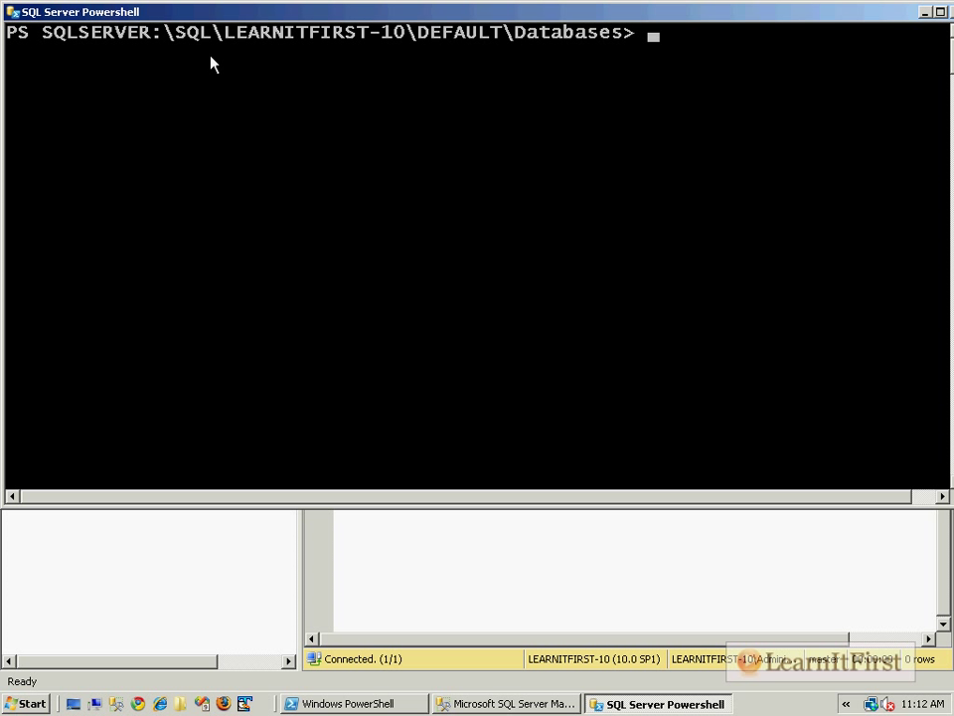
mouse_move(581, 61)
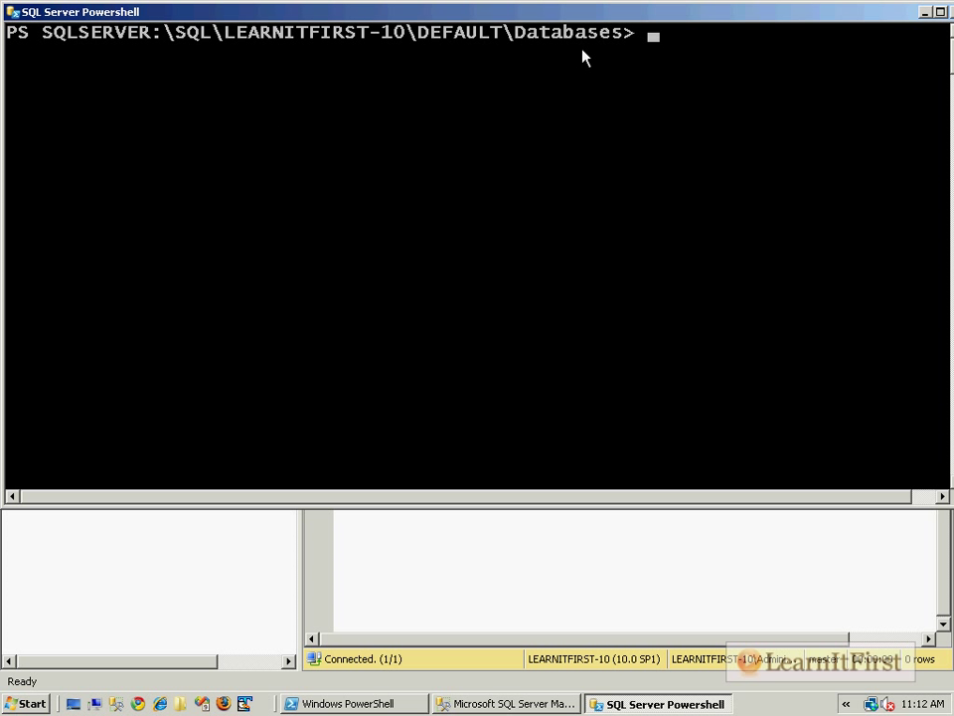
mouse_move(529, 307)
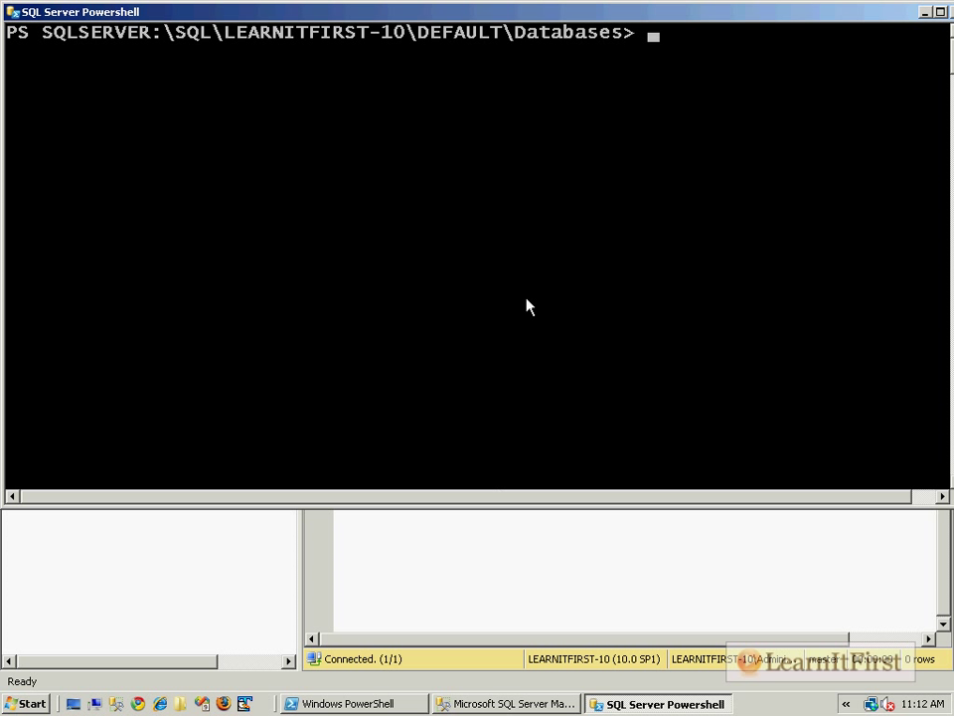
Launch a second Windows PowerShell, run sqlps, and attempt cd L\LEARNITFR.
left_click(34, 704)
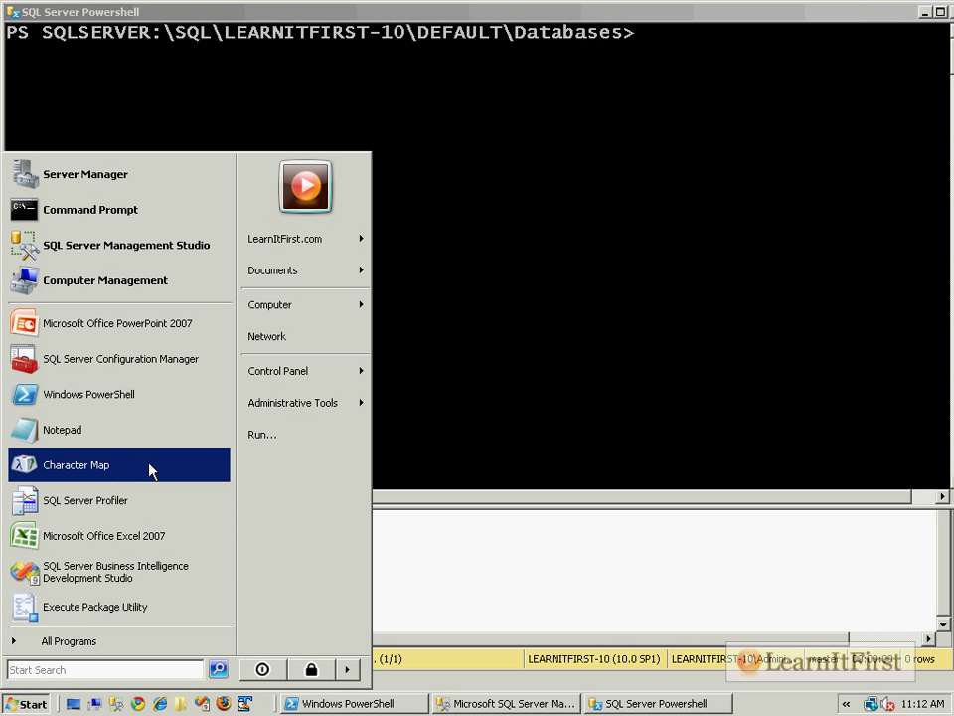
left_click(90, 394)
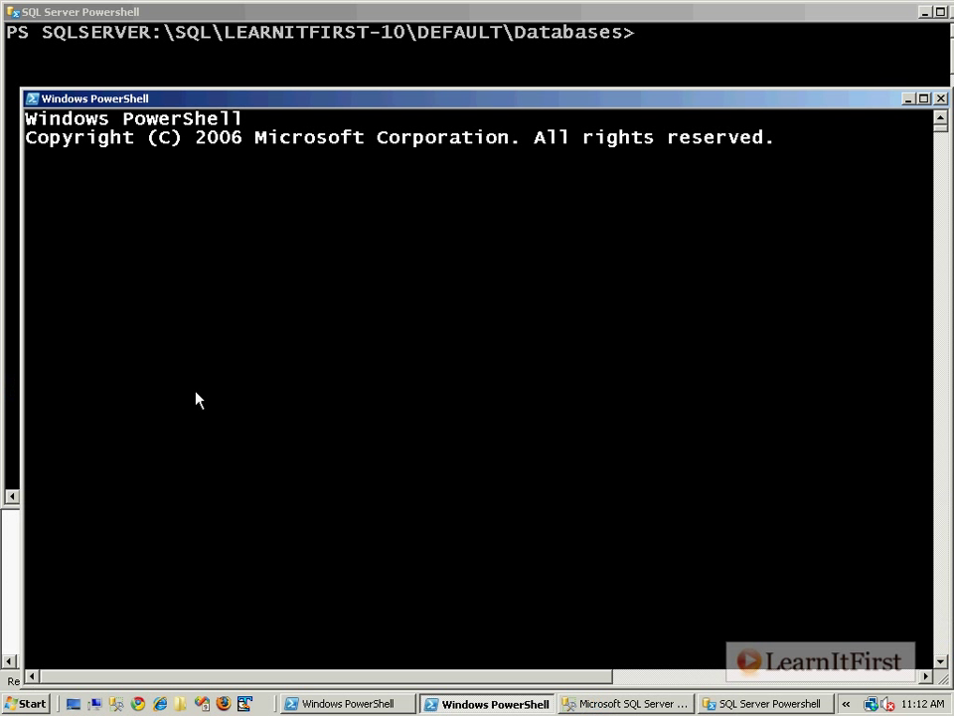
type("sqlps")
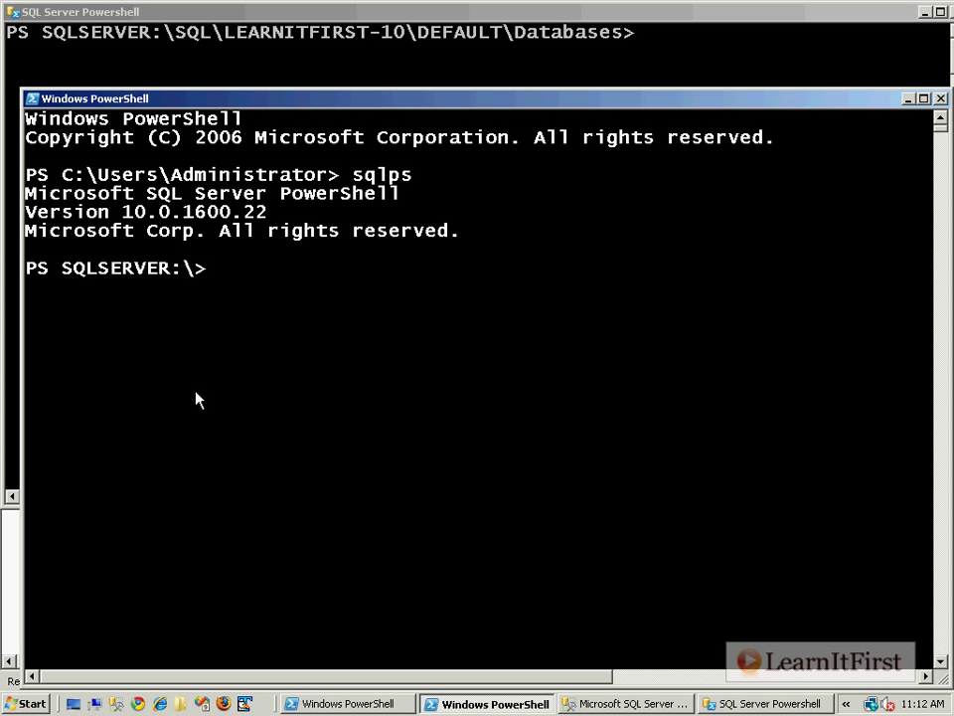
type("cd L\\")
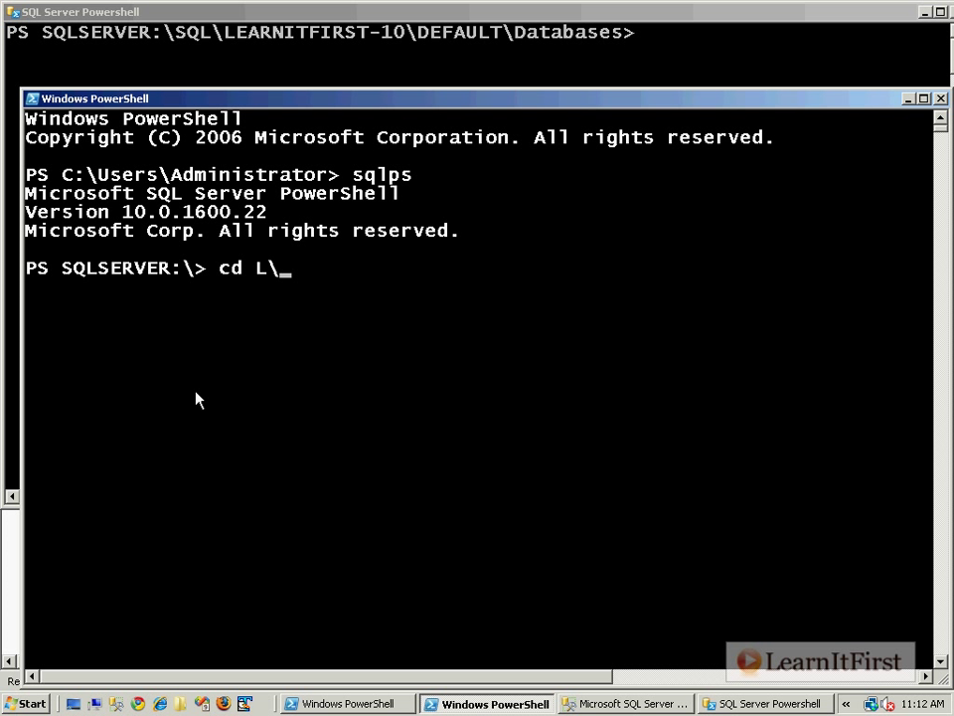
type("LEARNITFR")
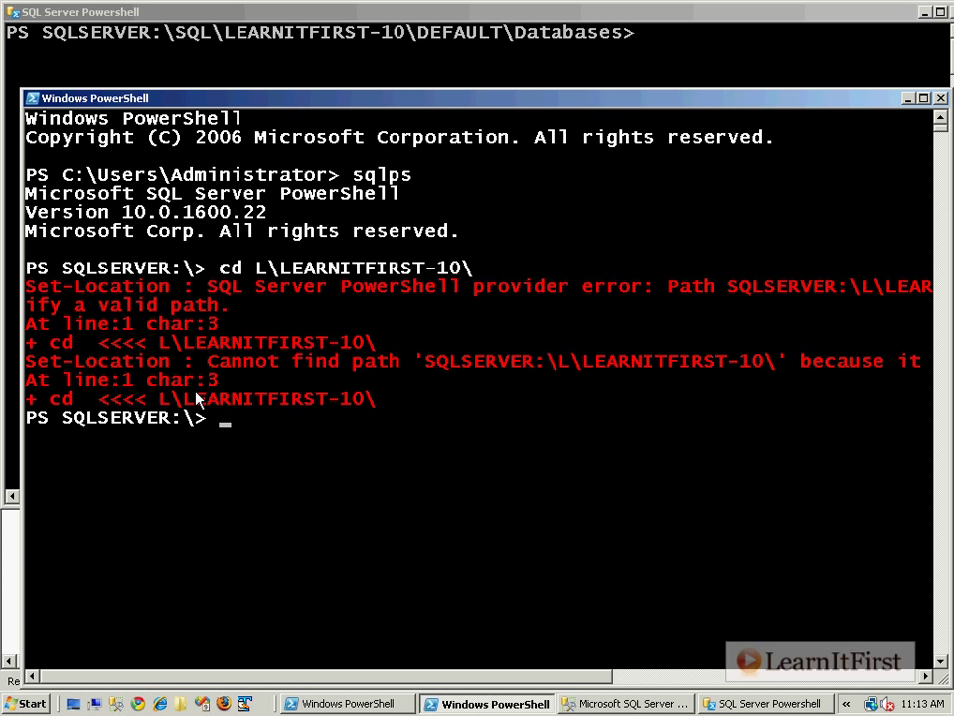
Navigate to SQL\LEARNITFIRST-10\DEFAULT\Databases with cd.
type("cd")
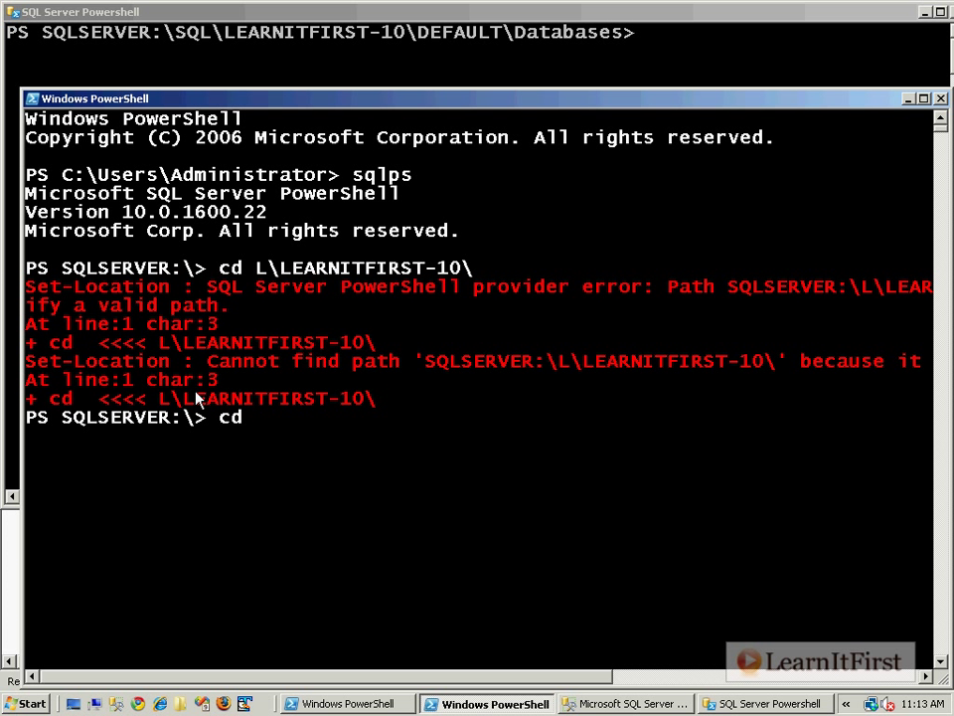
type("SQL\\")
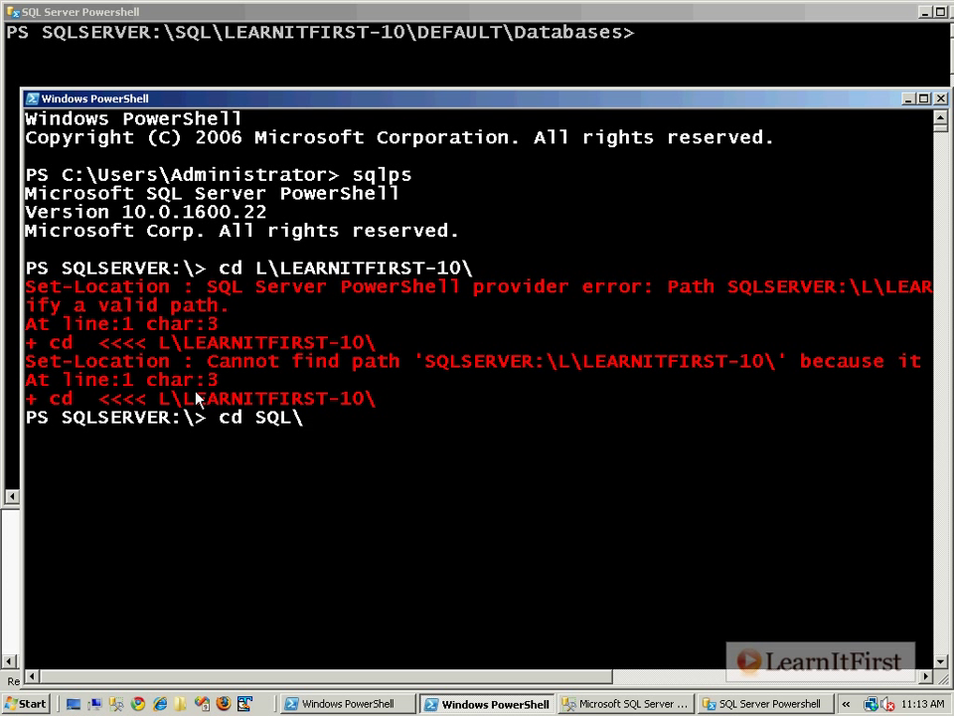
type("LEARNITFIRST")
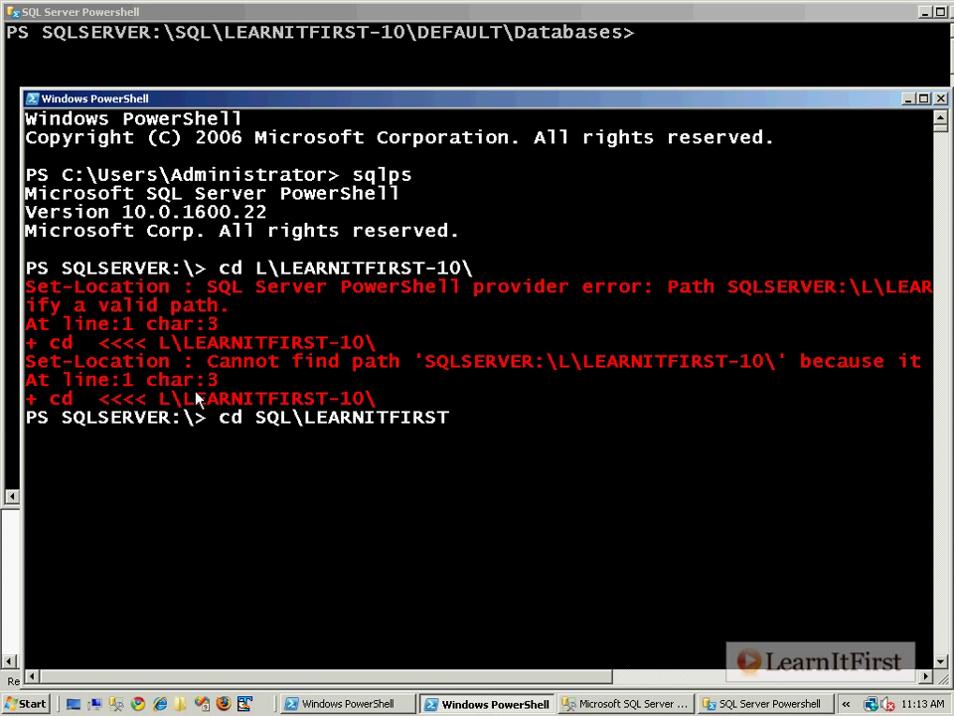
type("-10\\")
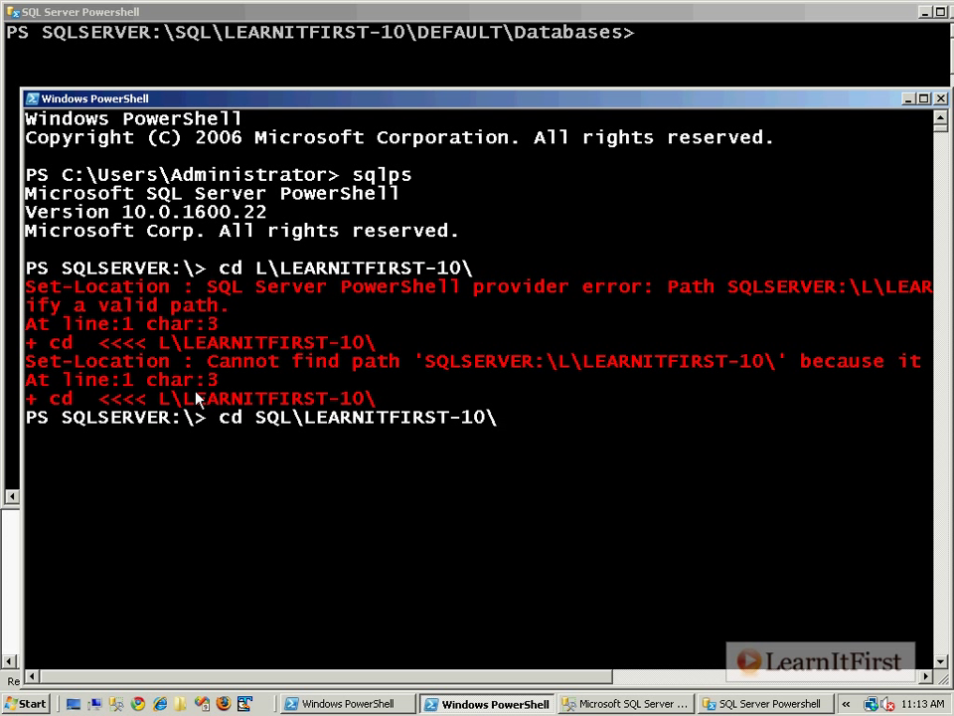
type("\\DEFAULT")
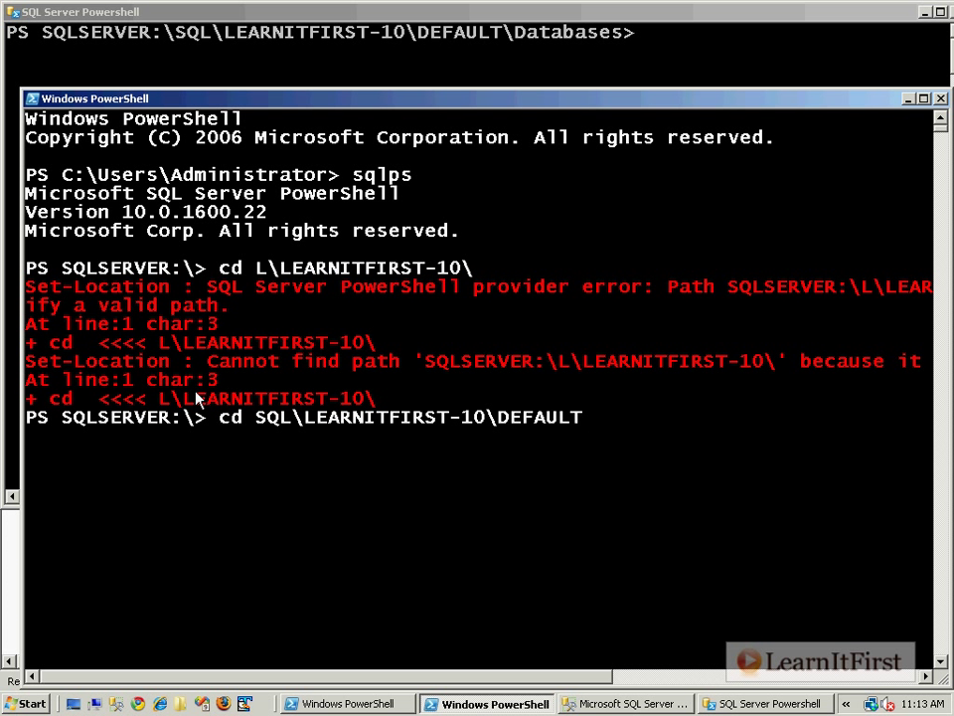
type("\\Databases")
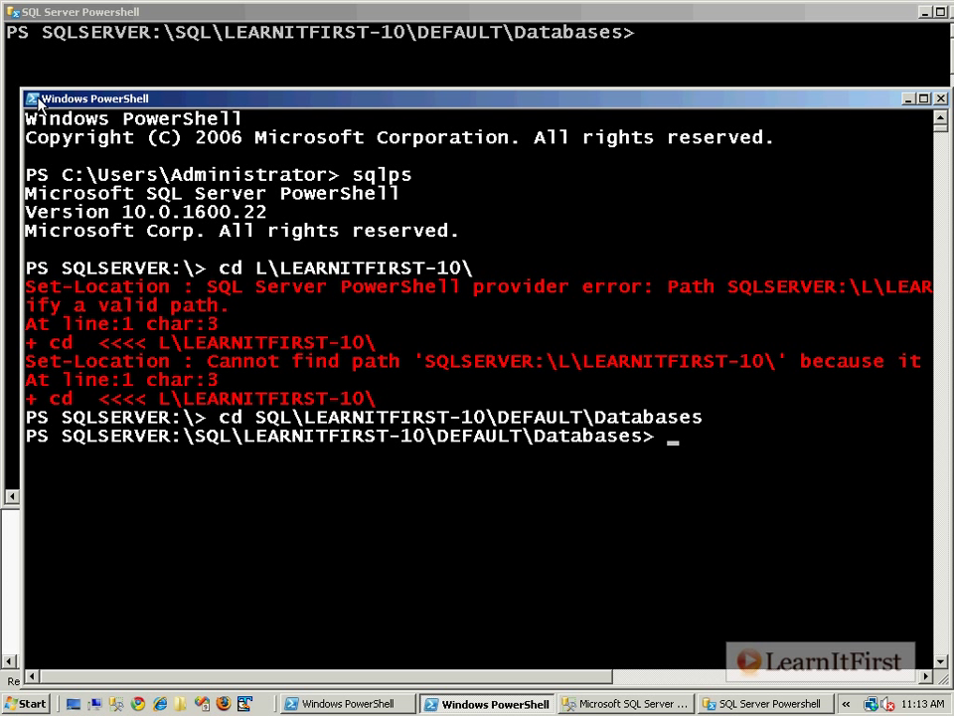
Start the SQL Server Agent service from its Object Explorer context menu.
right_click(76, 151)
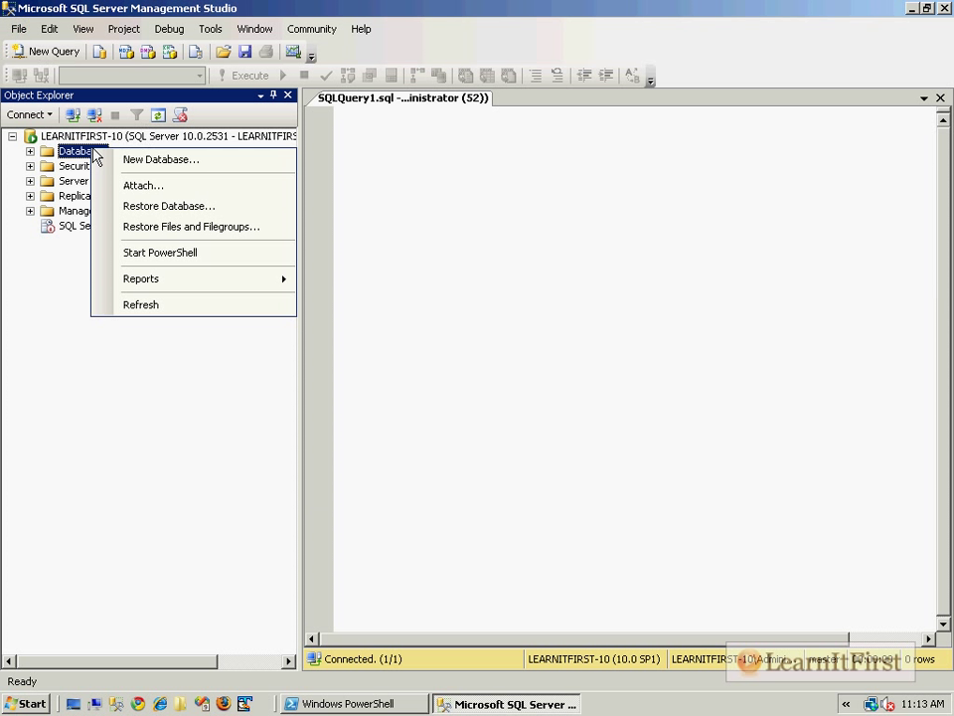
mouse_move(231, 256)
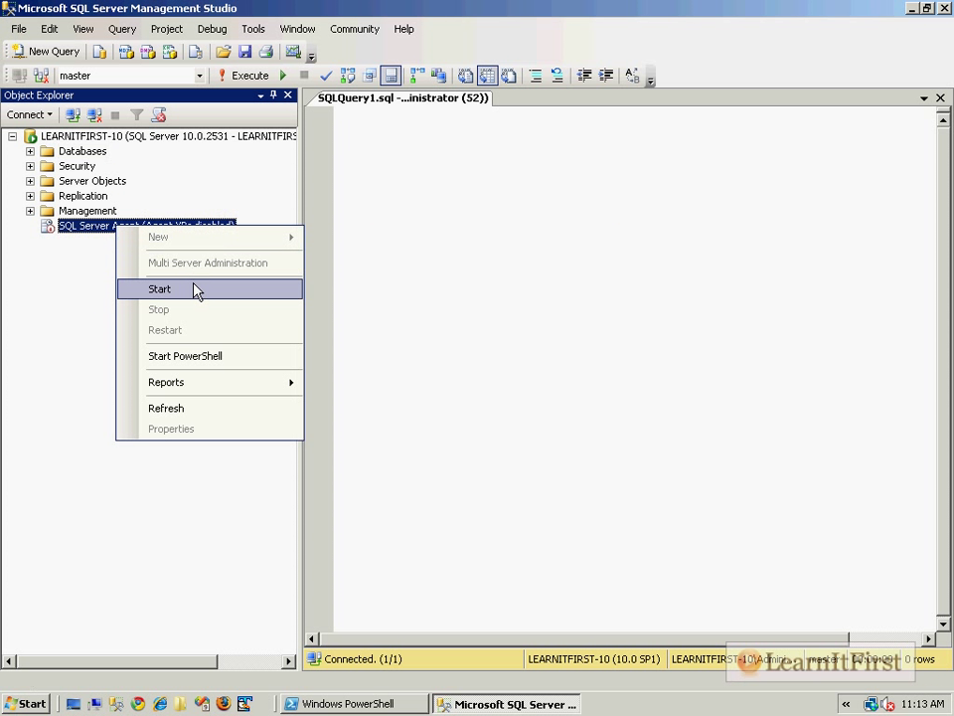
left_click(159, 288)
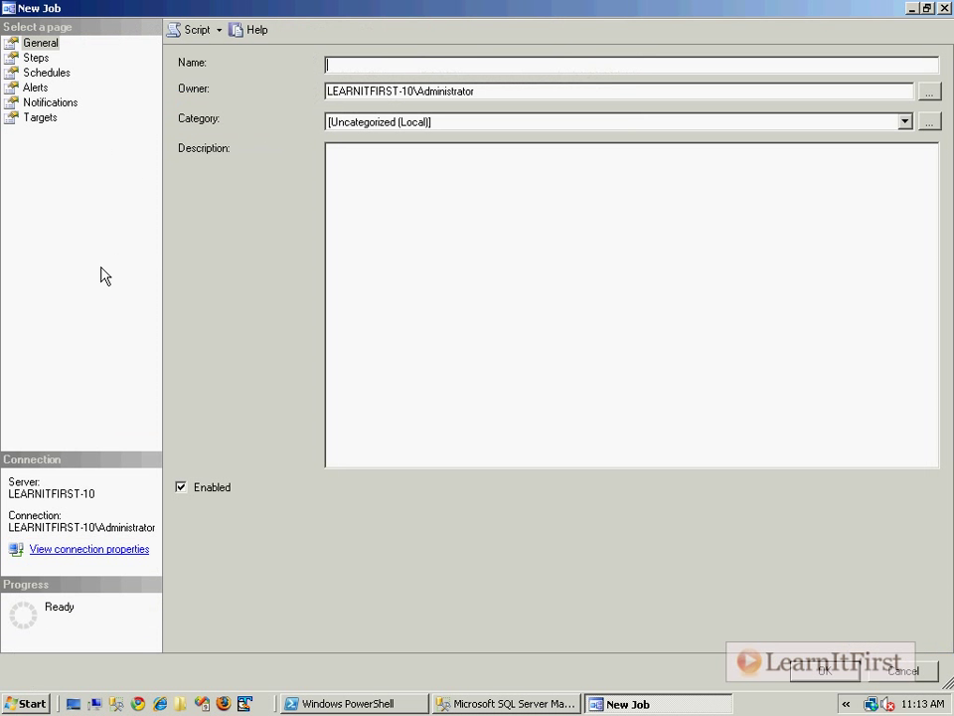
Review the job step Type list showing PowerShell, then cancel the new job step.
left_click(44, 57)
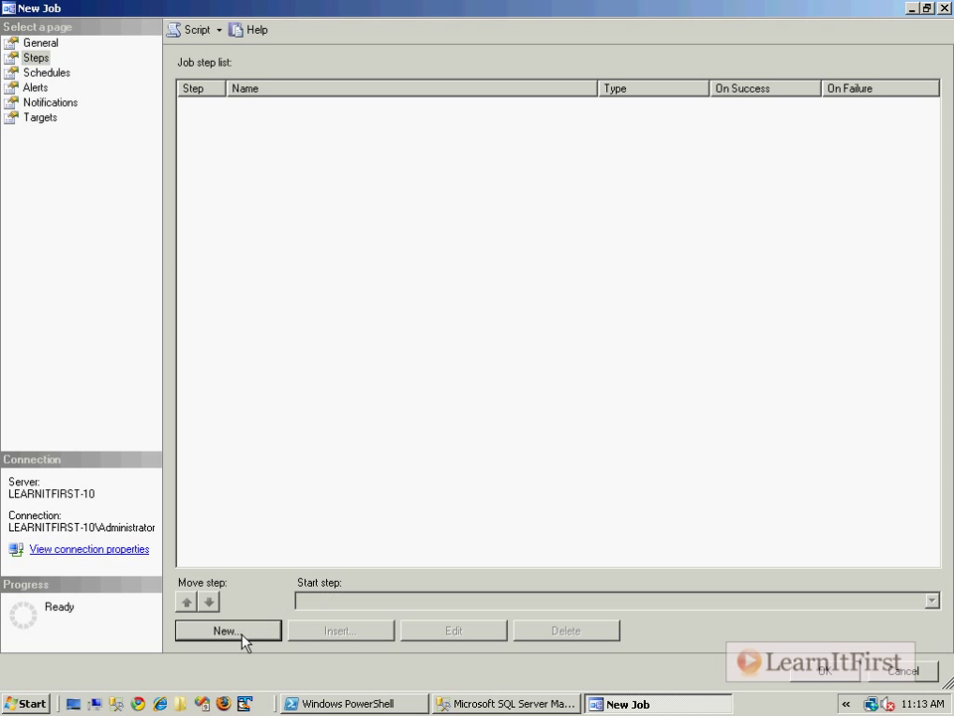
left_click(226, 630)
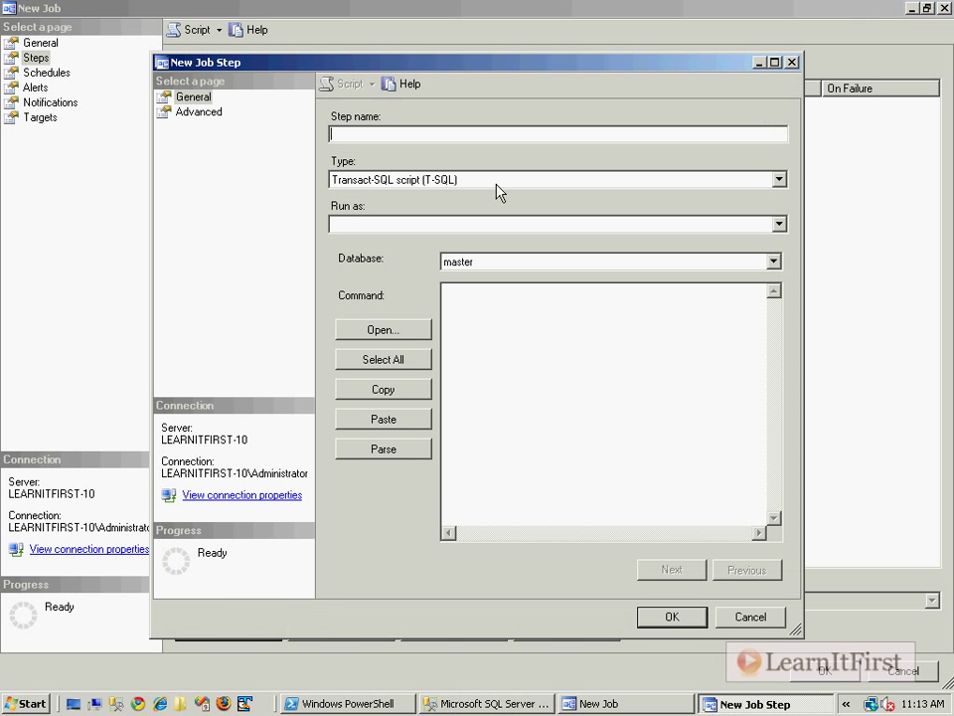
left_click(775, 177)
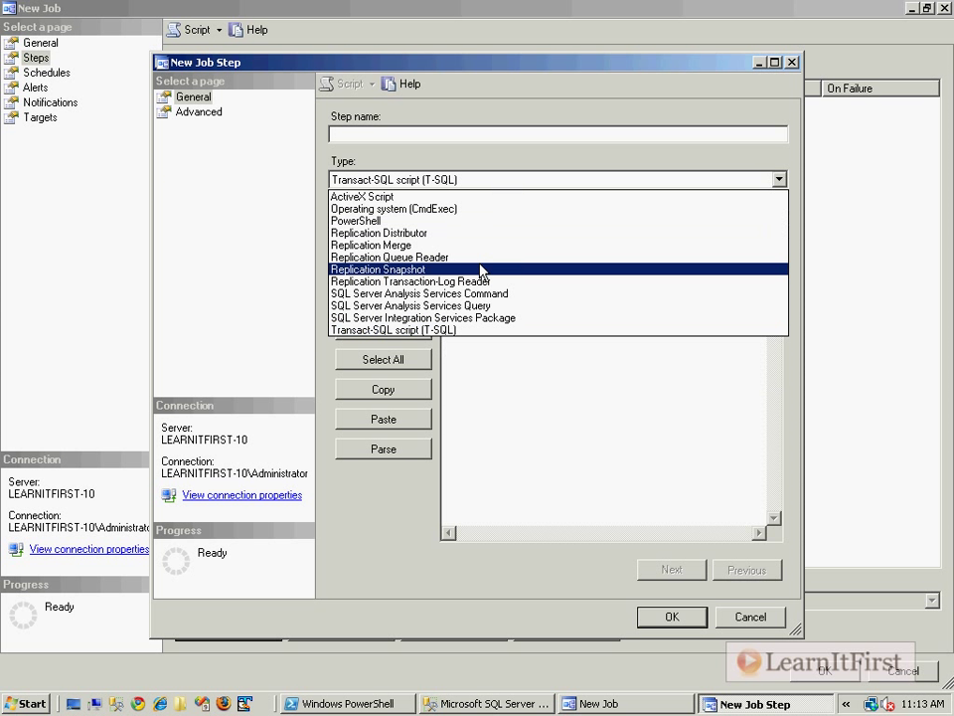
left_click(354, 219)
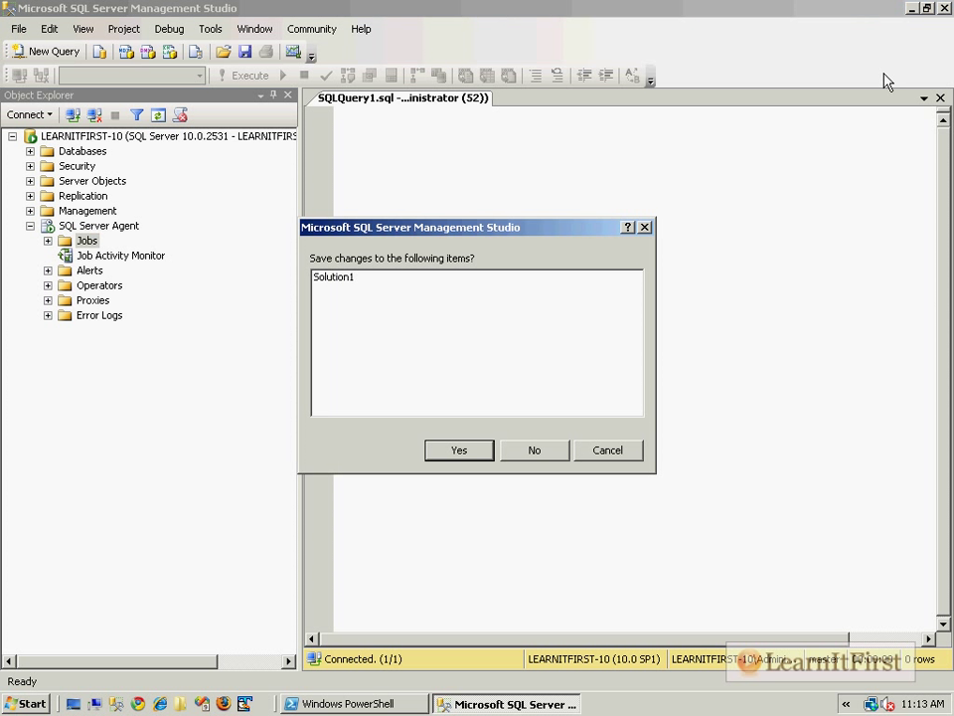
Clear the console, change location to C:\, and begin a get-help command.
left_click(338, 704)
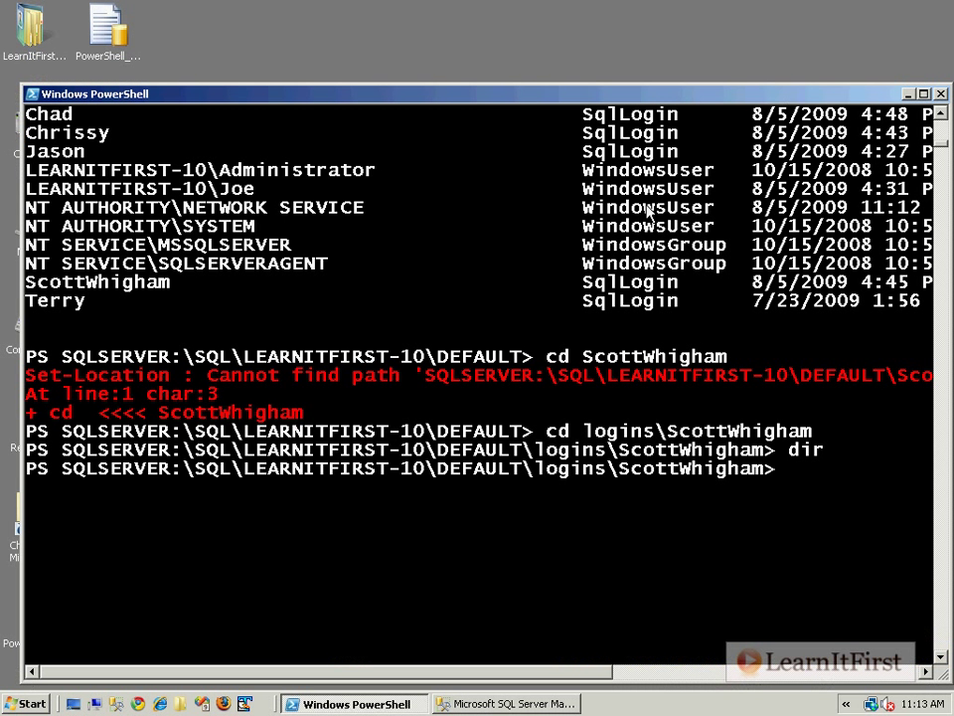
type("cls")
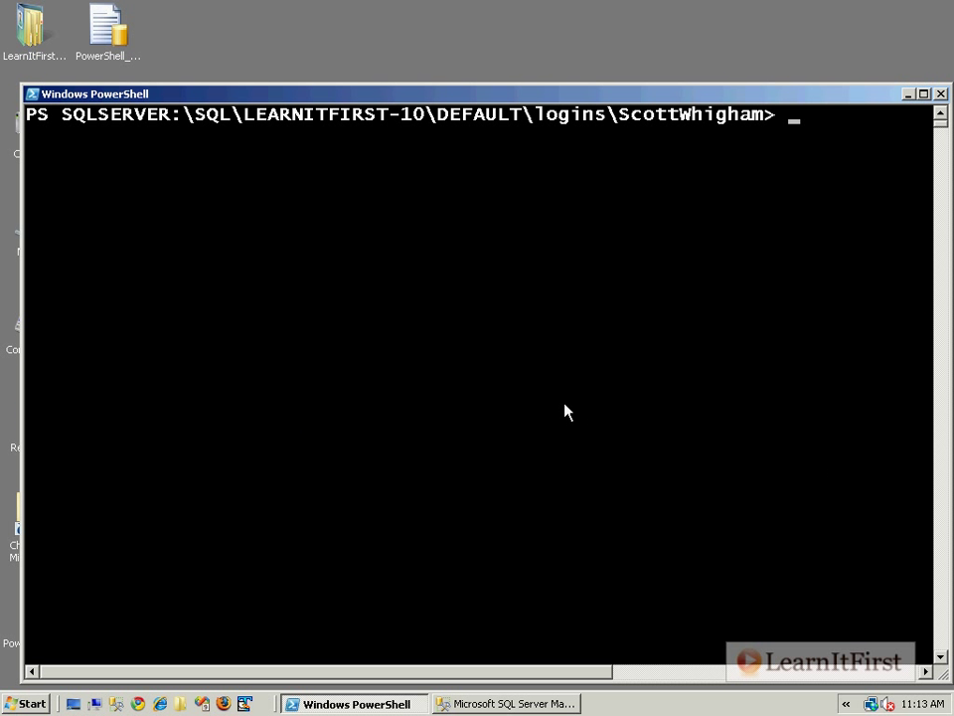
type("cd c:\\")
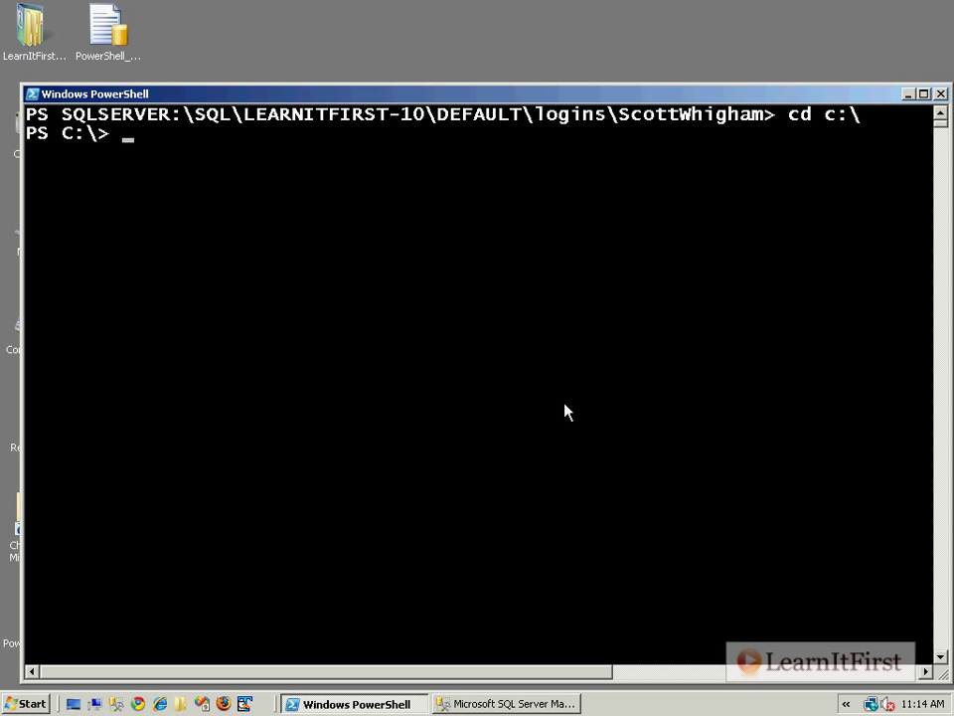
type("get-help")
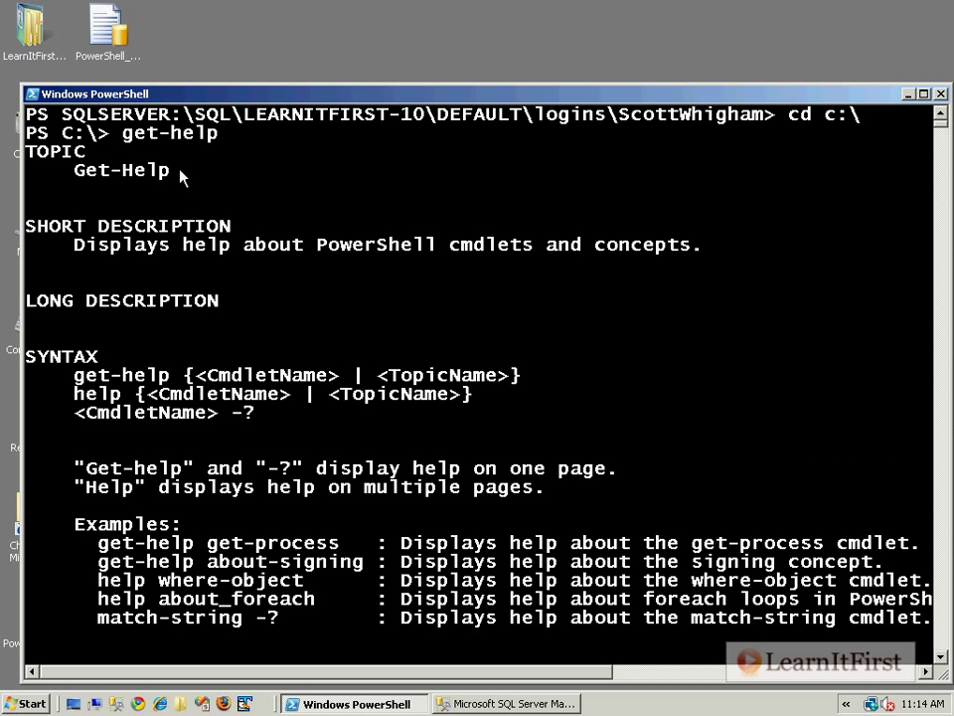
mouse_move(362, 229)
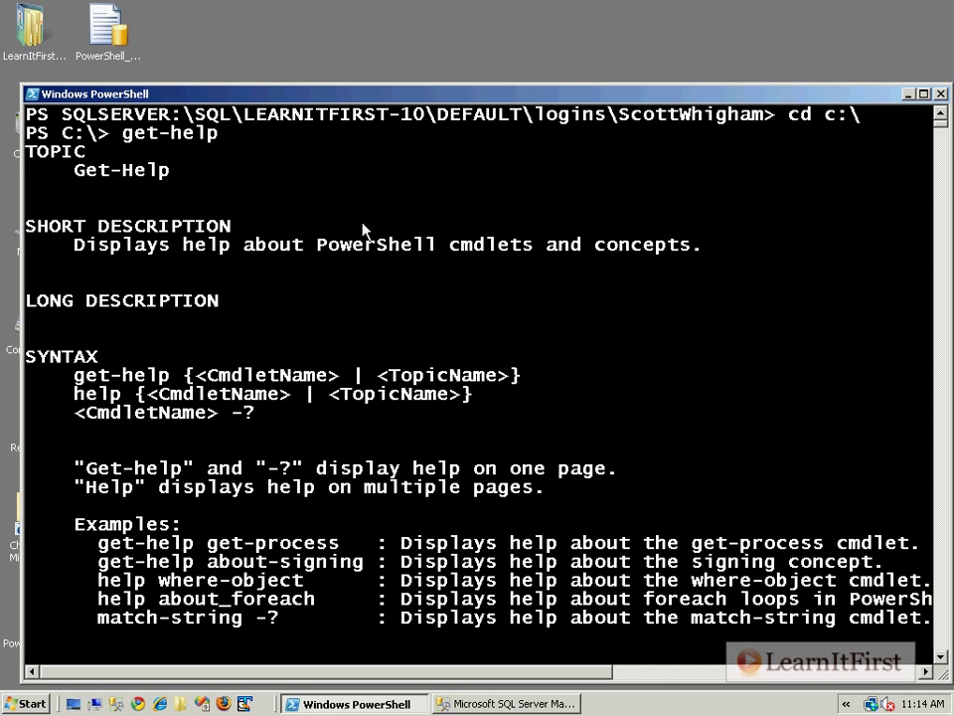
Scroll the general help topic, then run get-help Invoke-Sqlcmd.
scroll("down", 3)
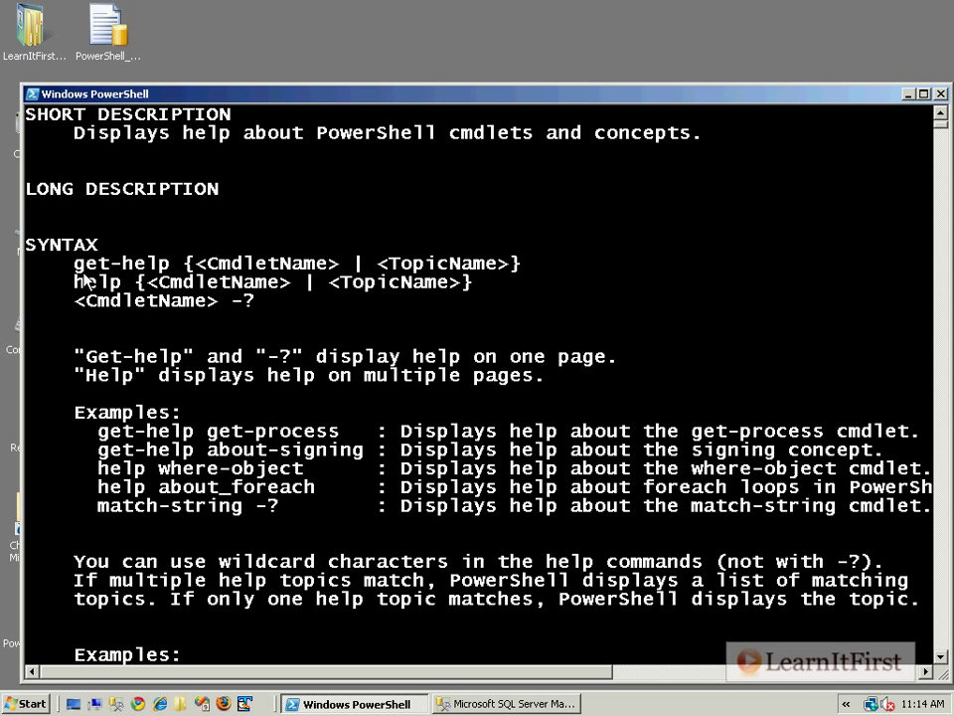
mouse_move(353, 324)
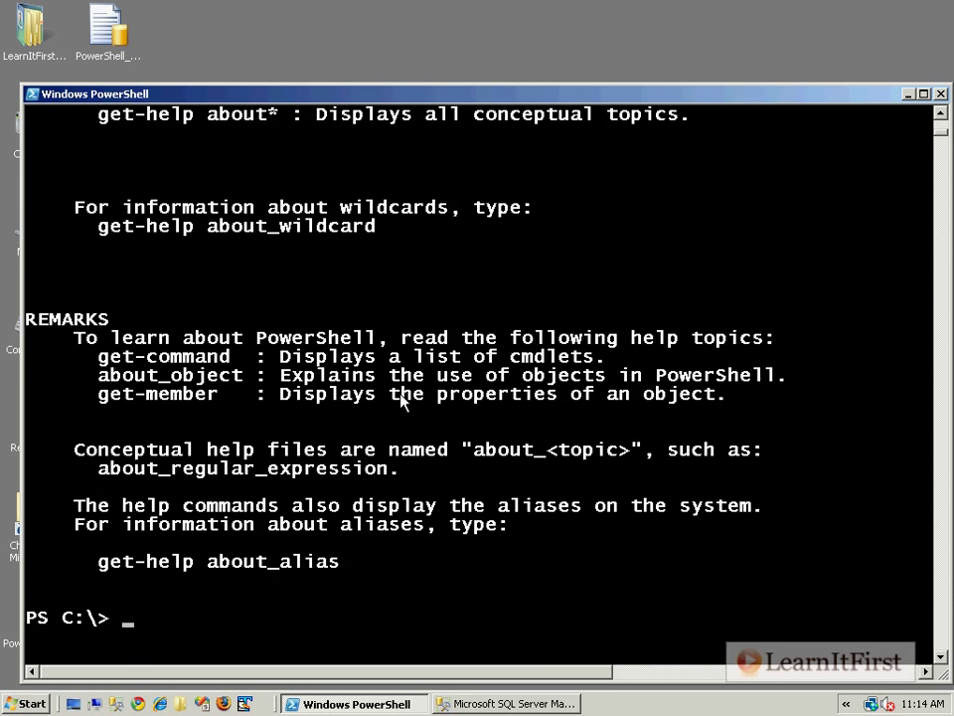
type("get")
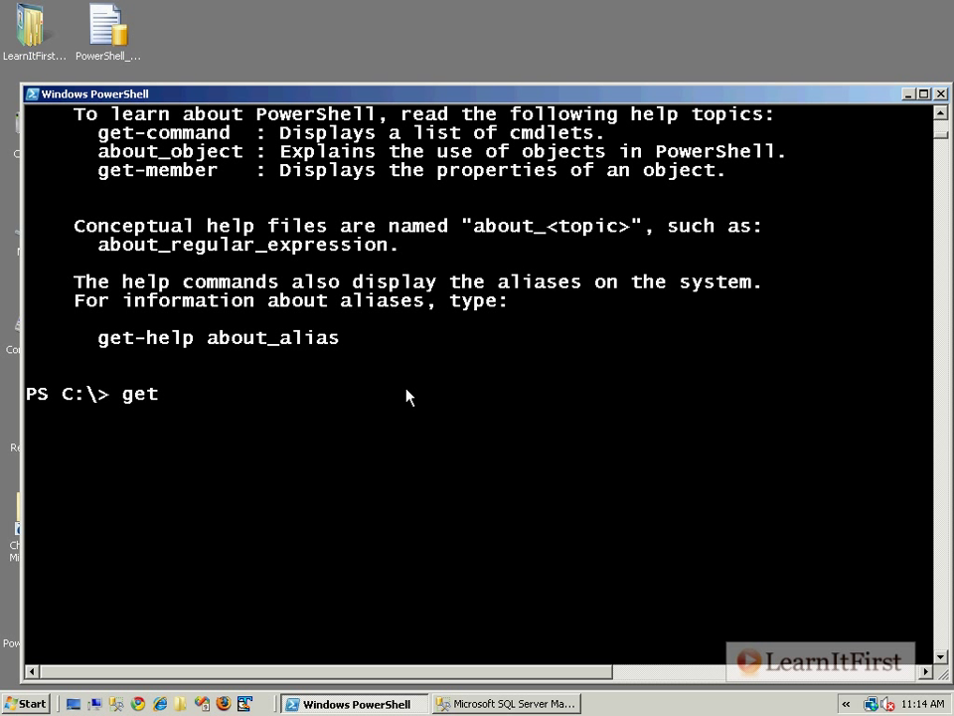
type("-help")
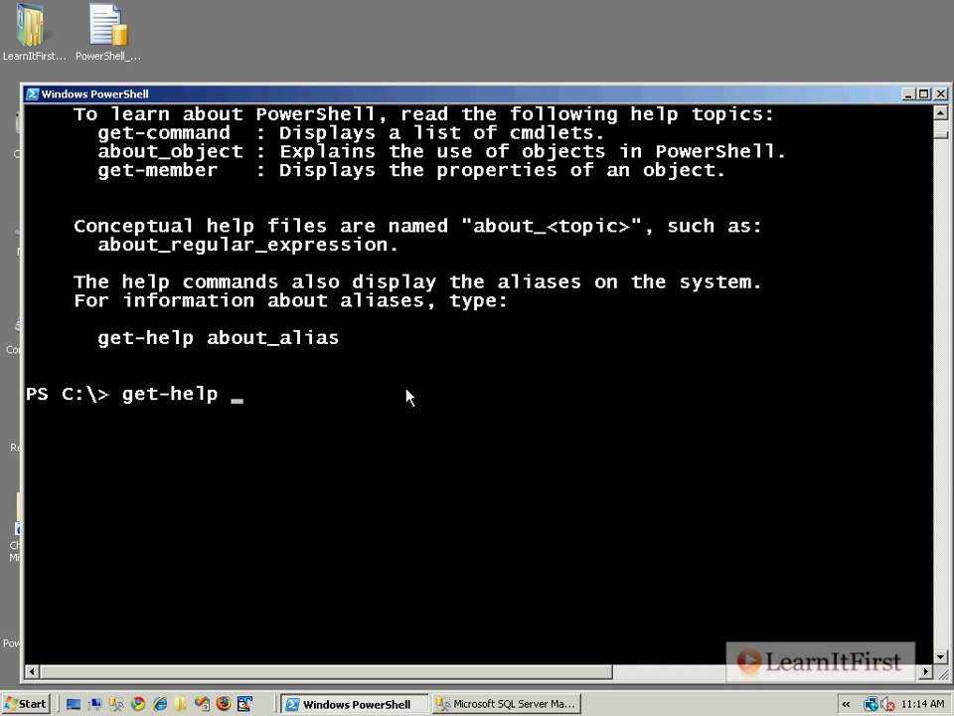
type("Invoke-Sqlcmd")
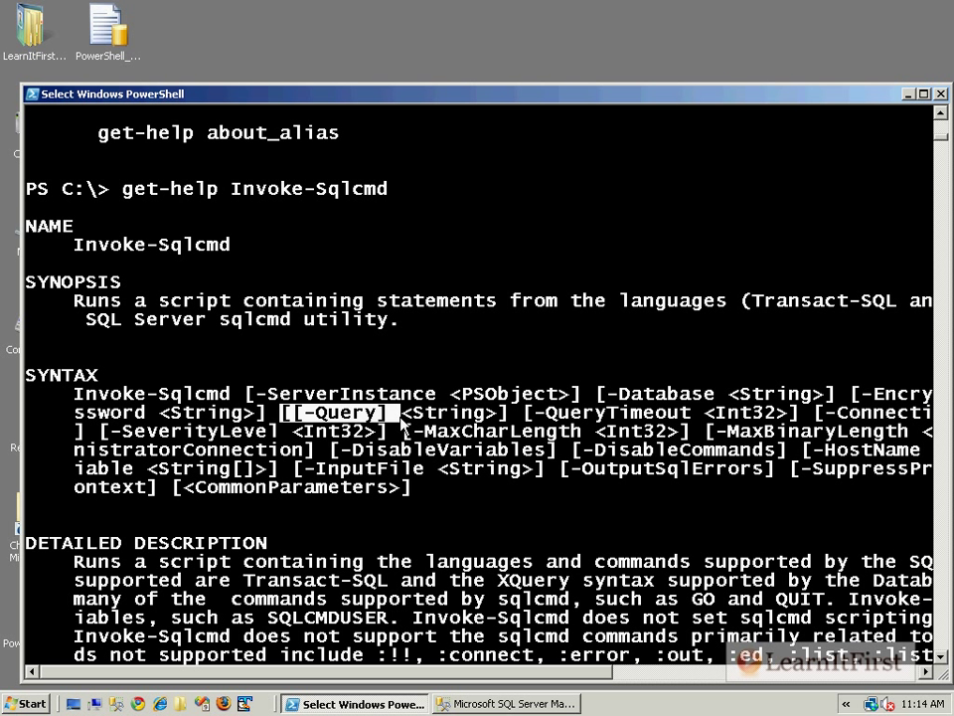
mouse_move(421, 429)
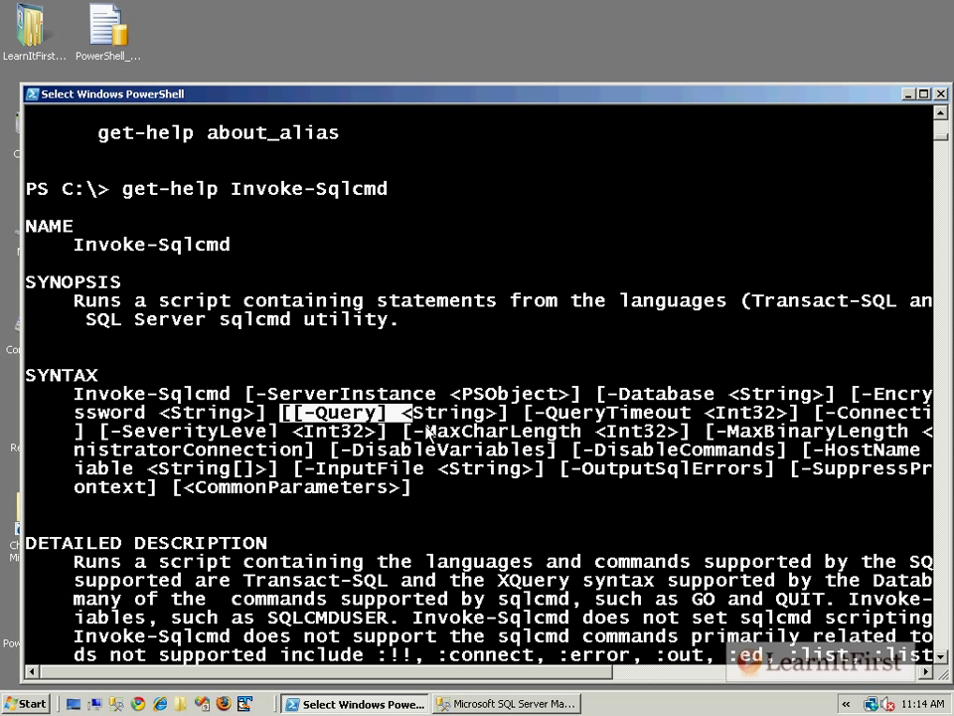
mouse_move(417, 487)
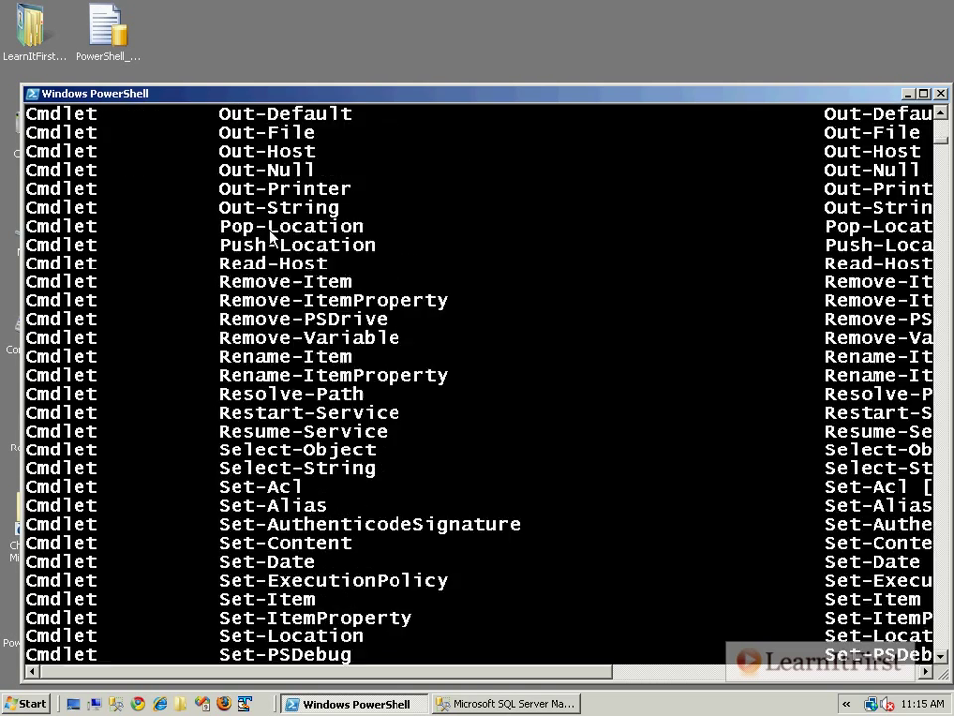
Scroll the cmdlet listing, then run get-help get-command.
scroll("down", 3)
type("ge")
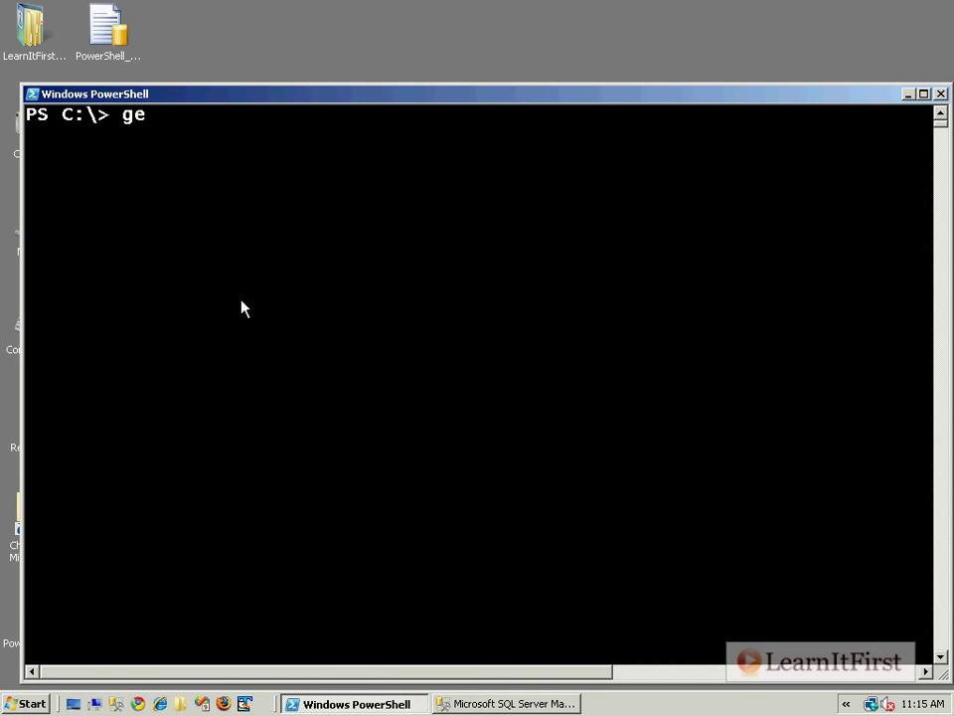
type("t-help get-comm")
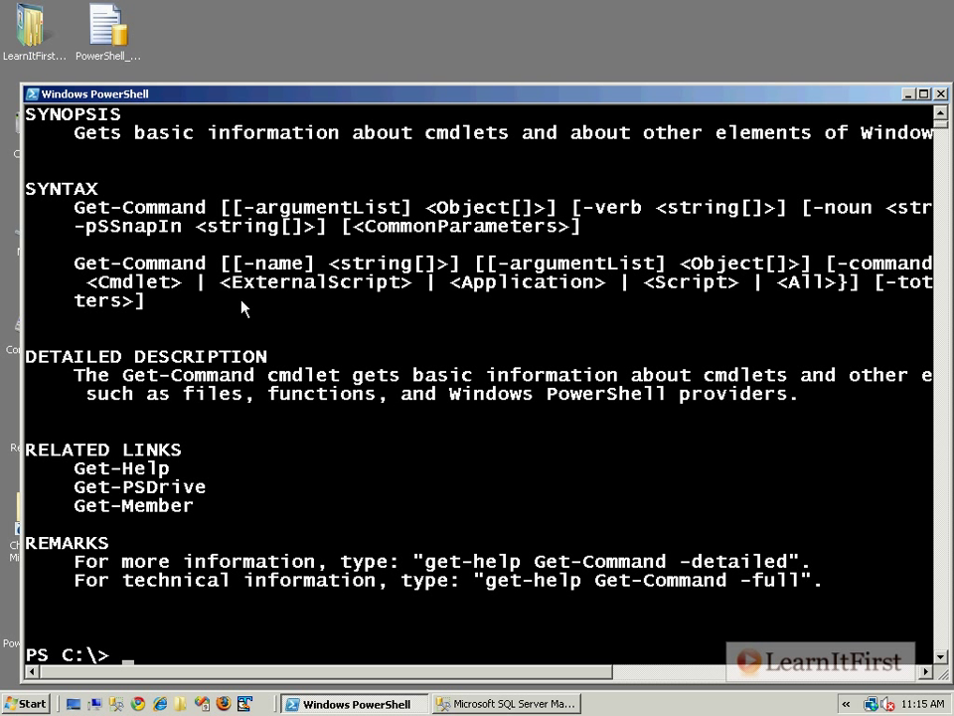
Run get-help sqlserver and scroll through the provider's drives, examples and notes.
type("get-helpo")
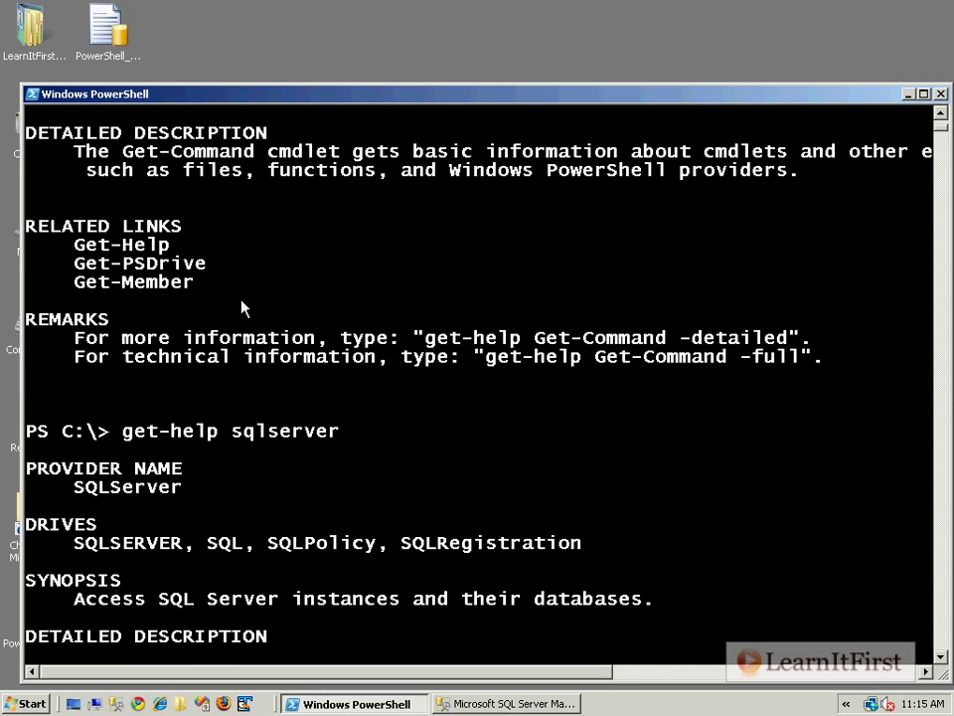
scroll("down", 3)
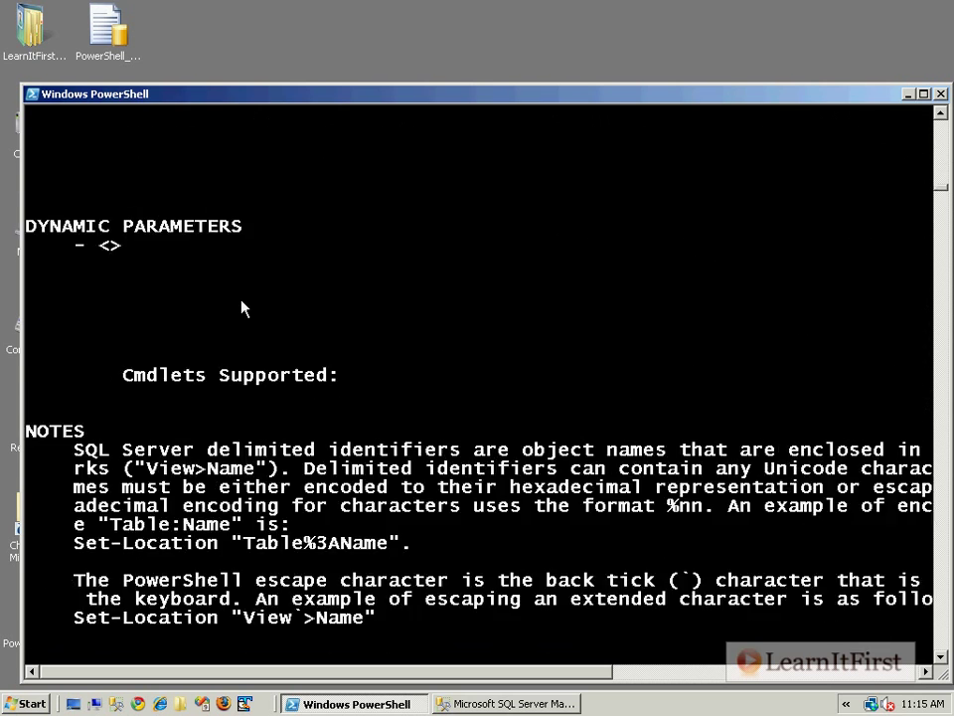
scroll("down", 3)
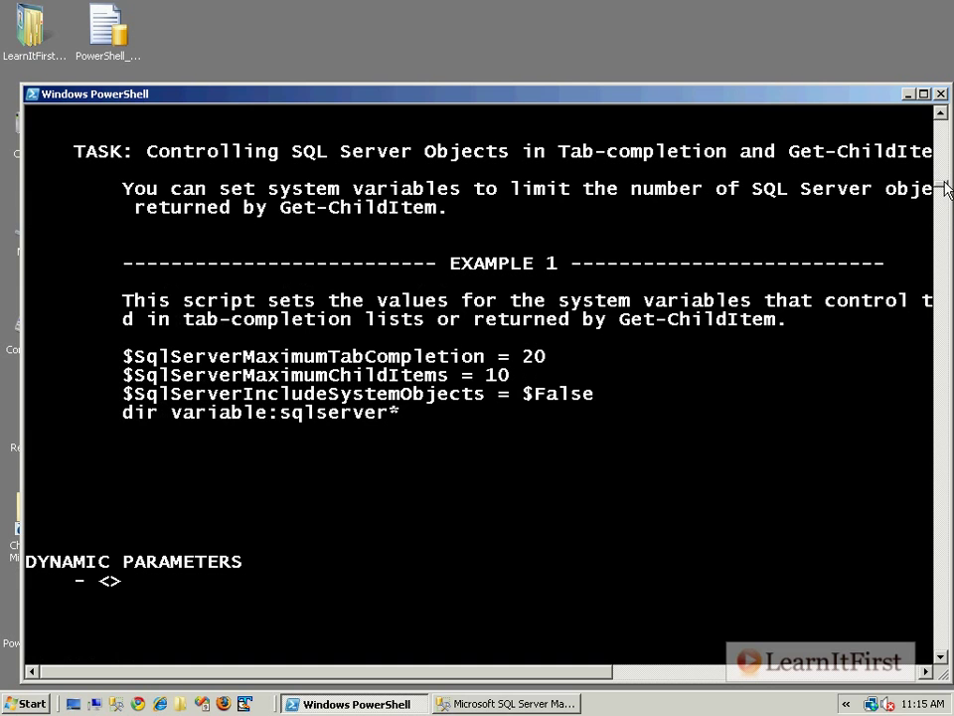
scroll("down", 3)
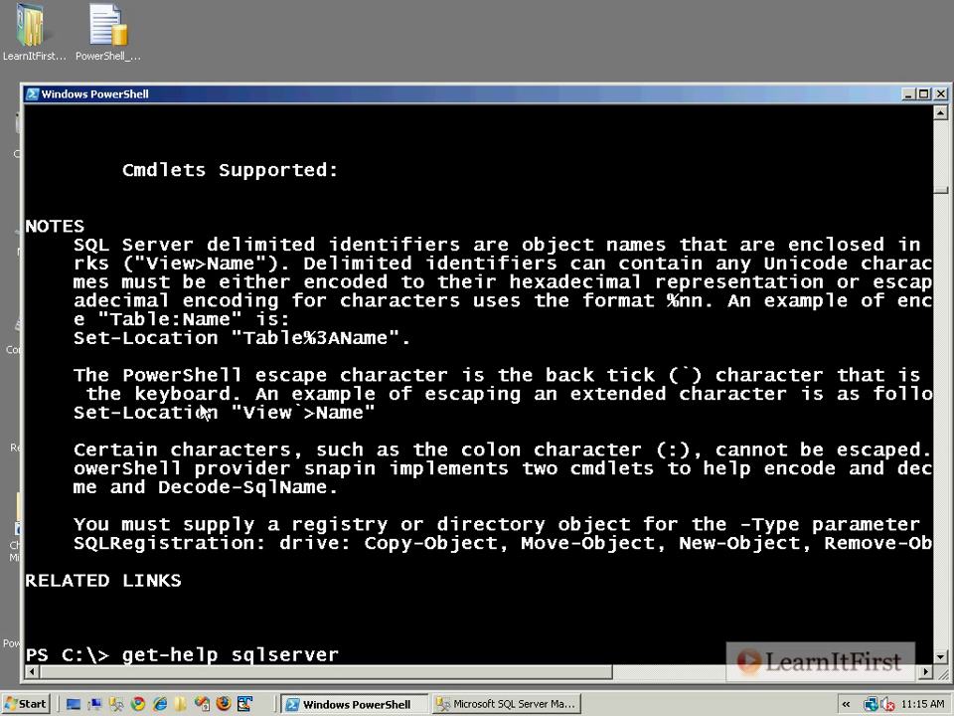
scroll("down", 3)
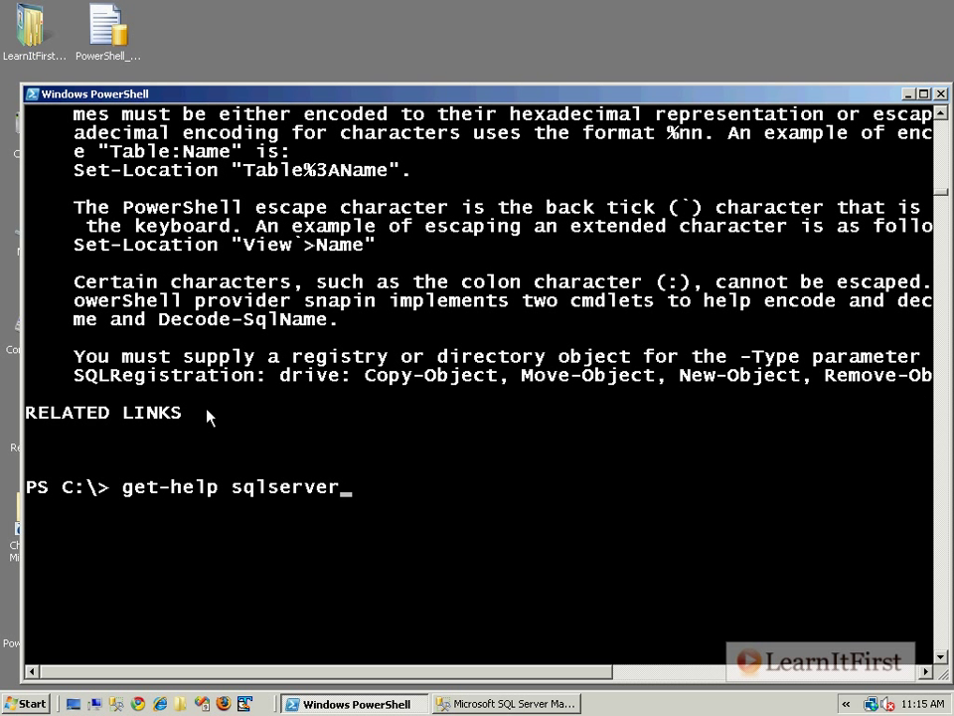